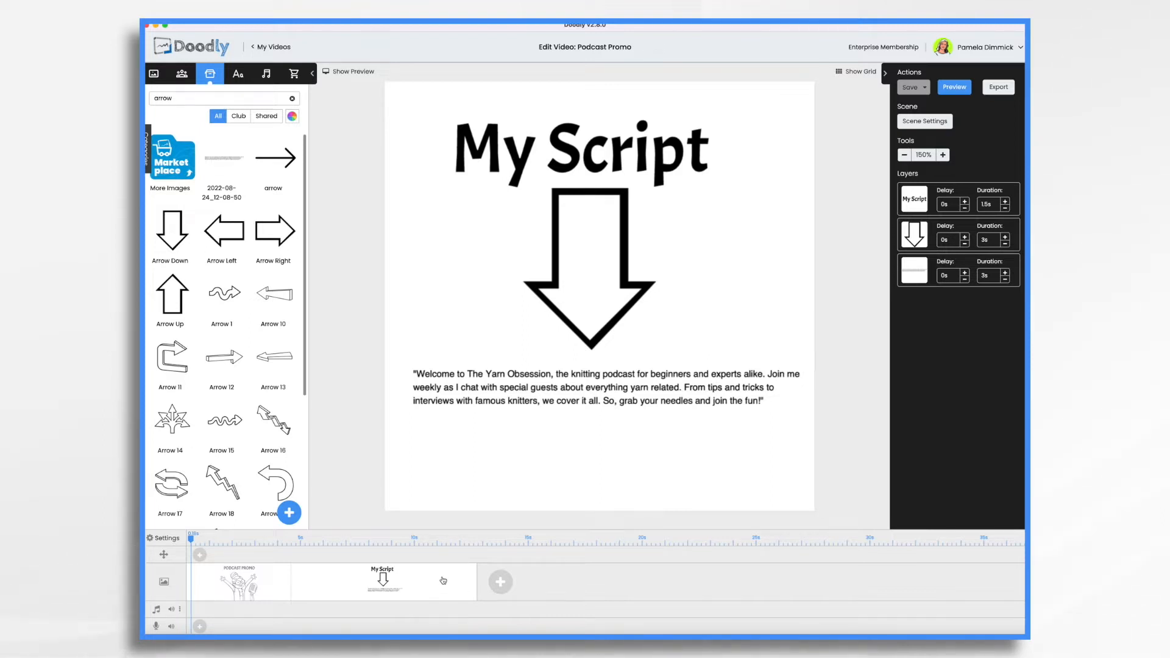
Step: Start a whiteboard video 'Podcast Promo - The Yarn Obsession' at Facebook & Instagram 1000×1000
left_click(614, 243)
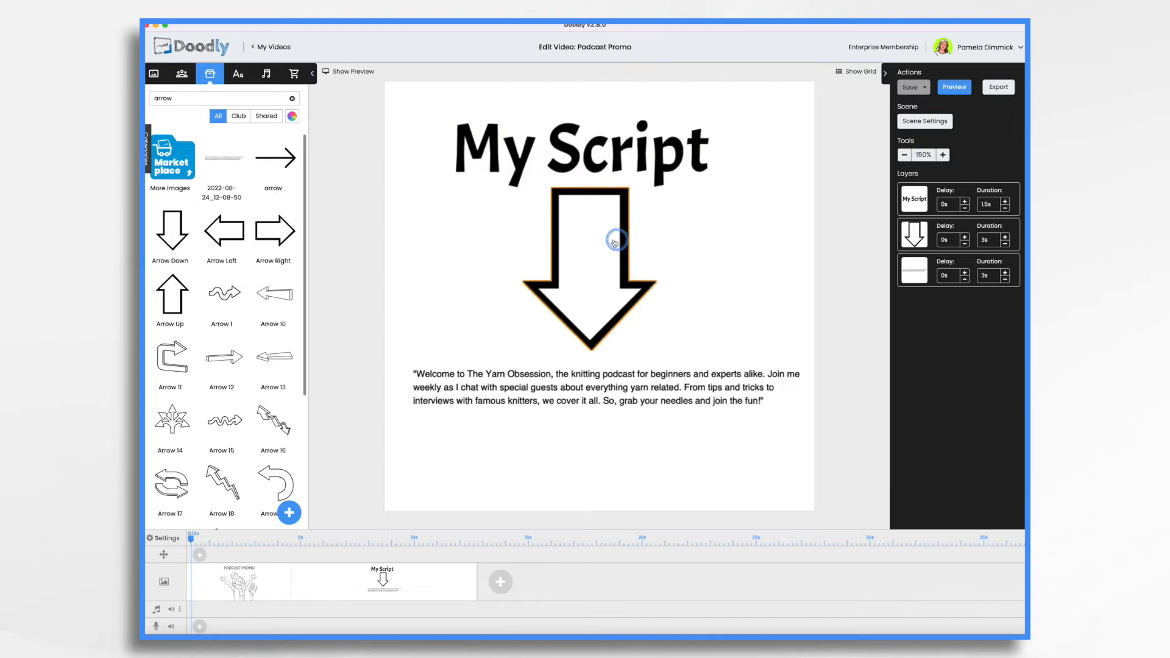
mouse_move(612, 247)
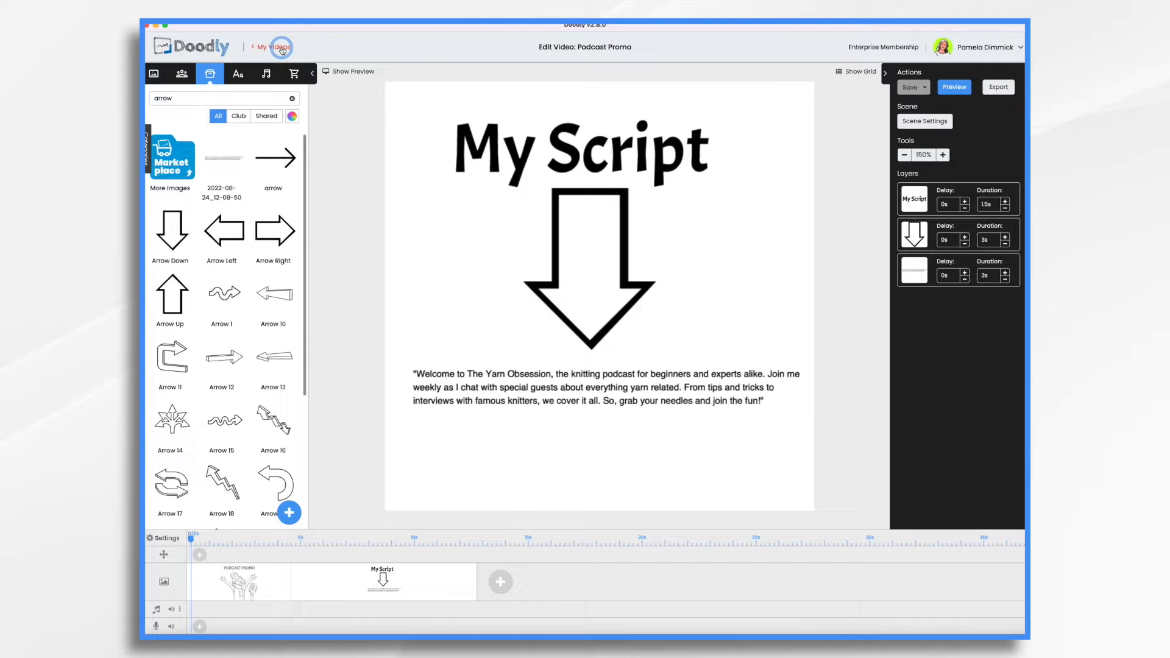
left_click(269, 46)
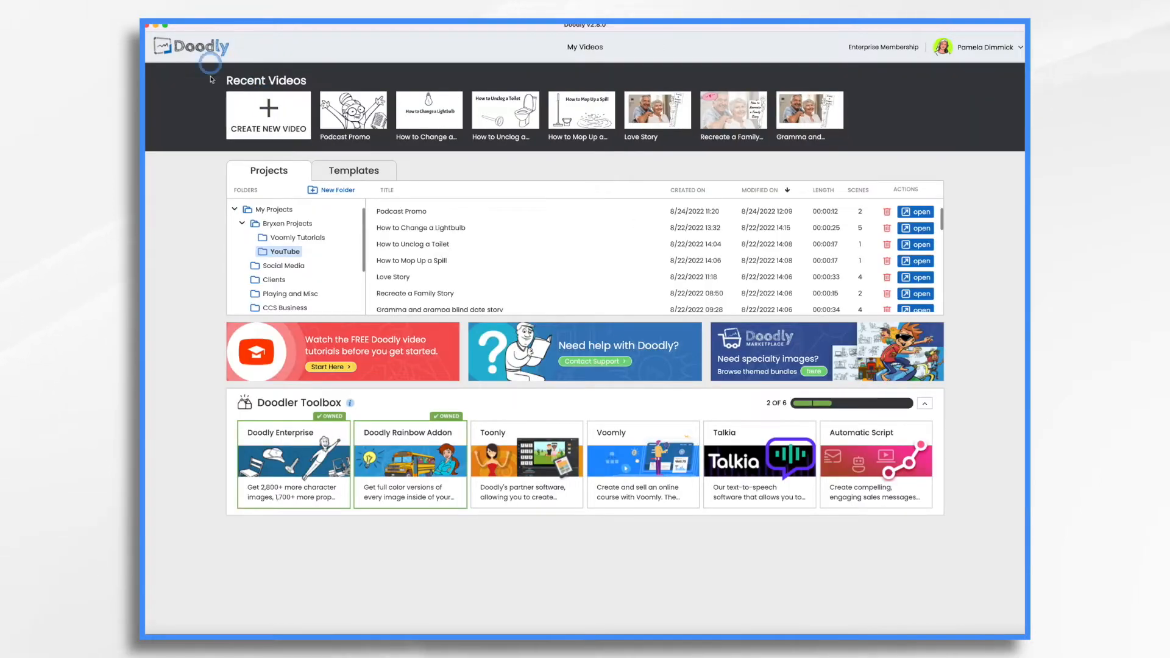
left_click(266, 114)
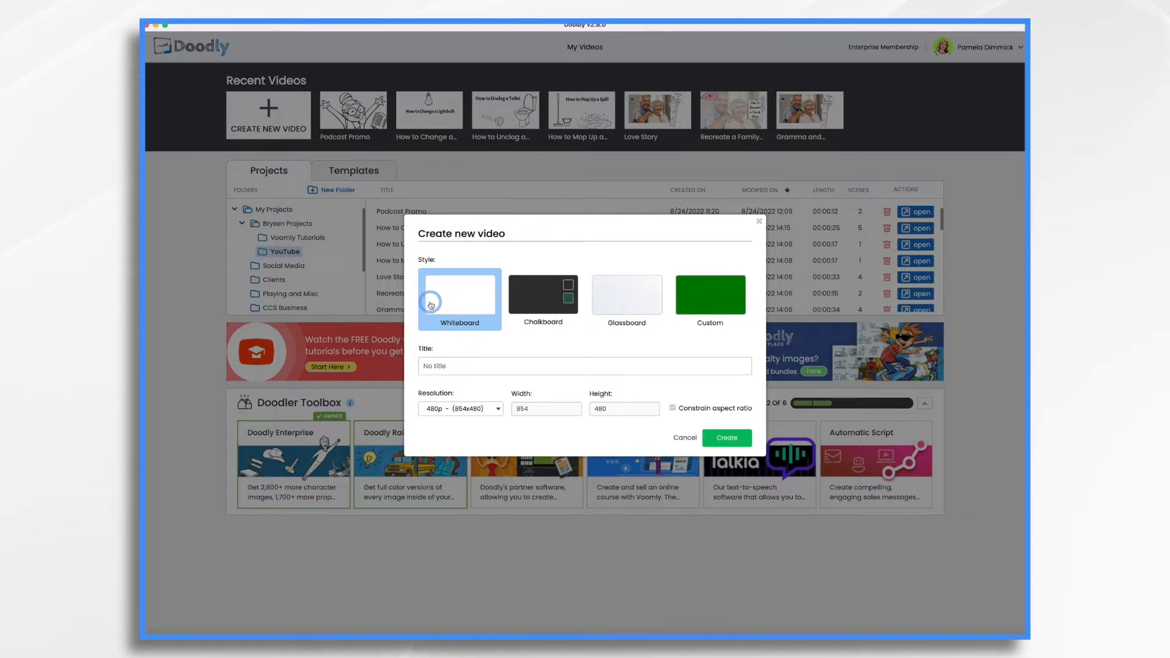
mouse_move(651, 305)
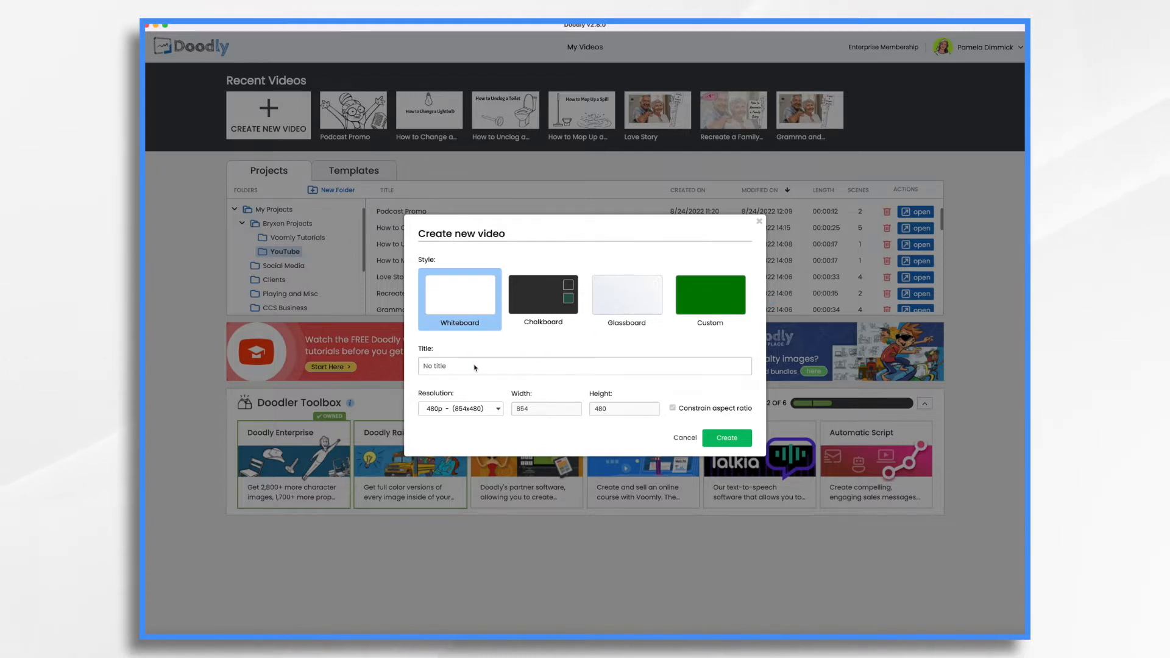
type("Podcast Promo - The Yarn")
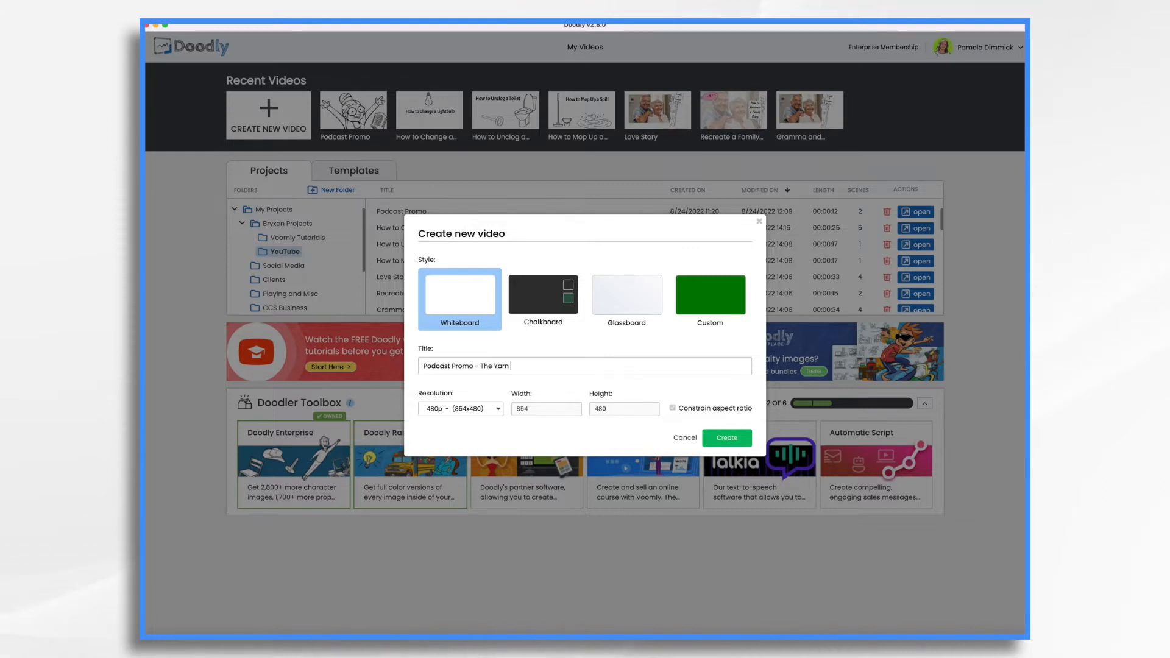
type("Obsession")
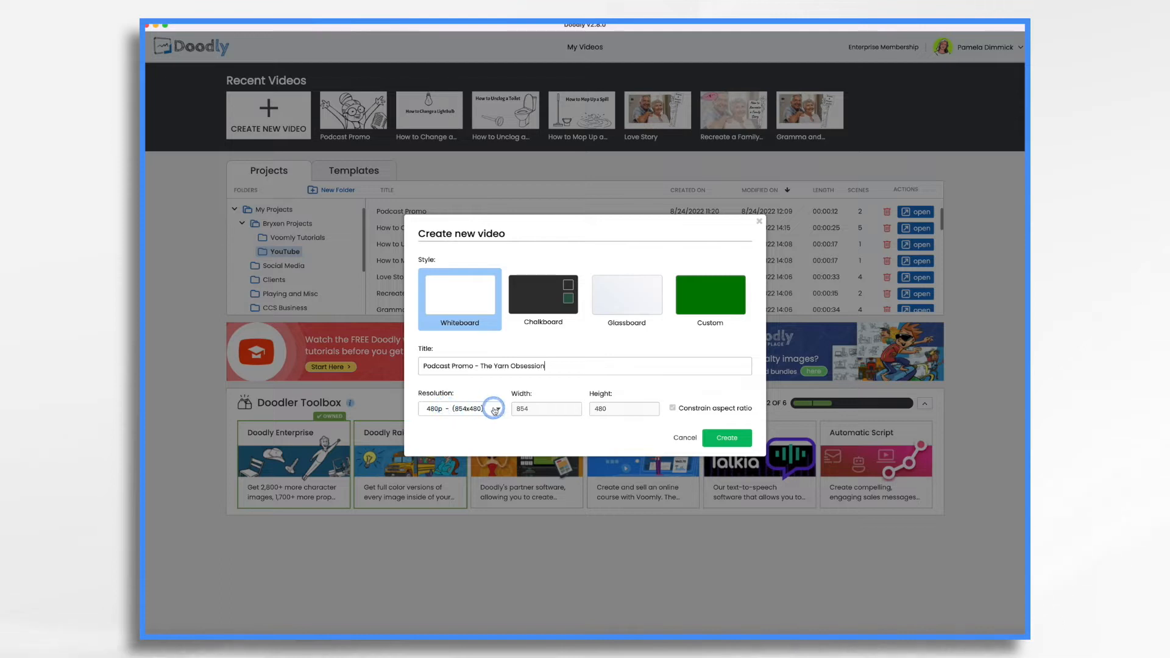
left_click(493, 408)
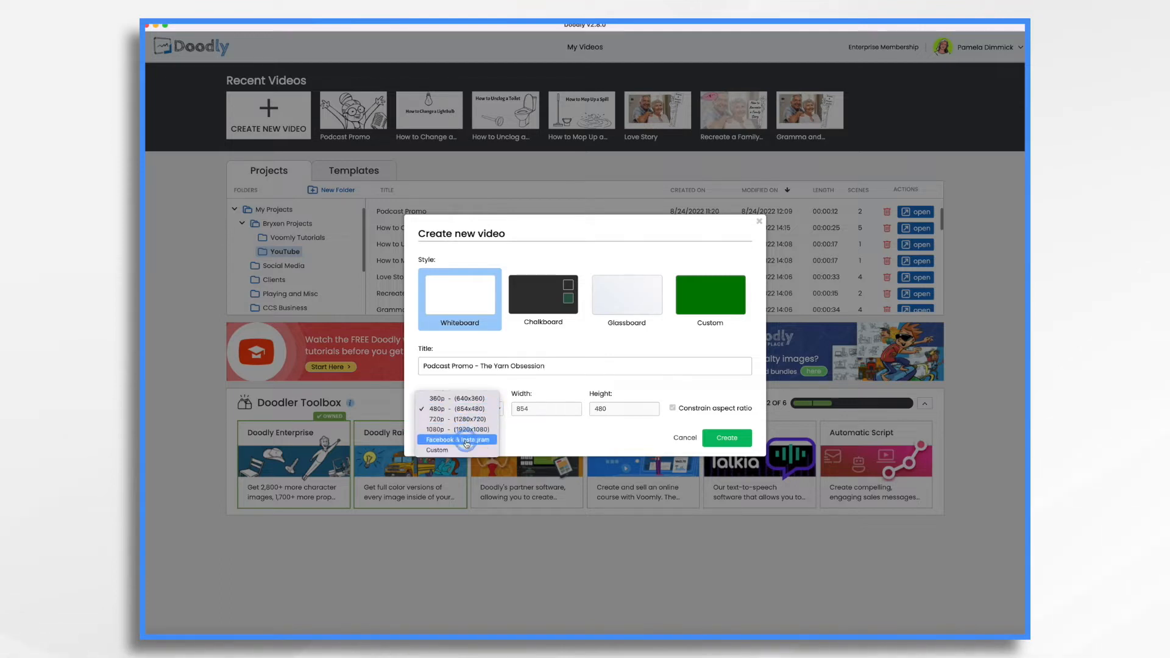
left_click(458, 439)
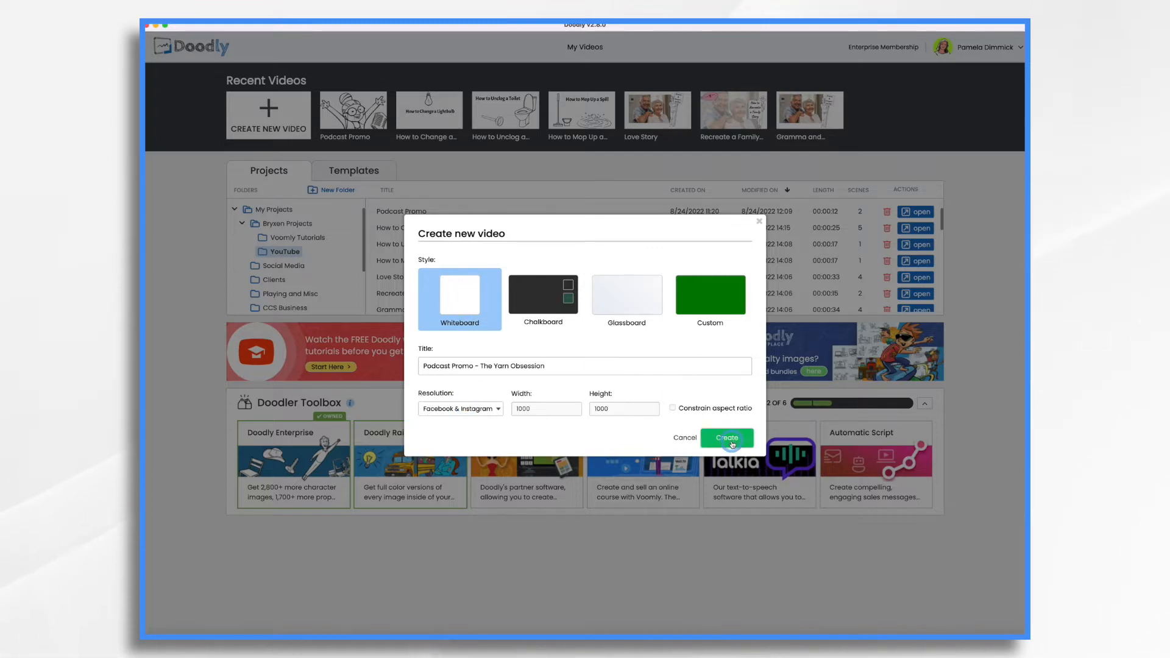
Step: Create the video and add 'Mary Happy Arms Stretched' from a 'mary' character search
left_click(725, 438)
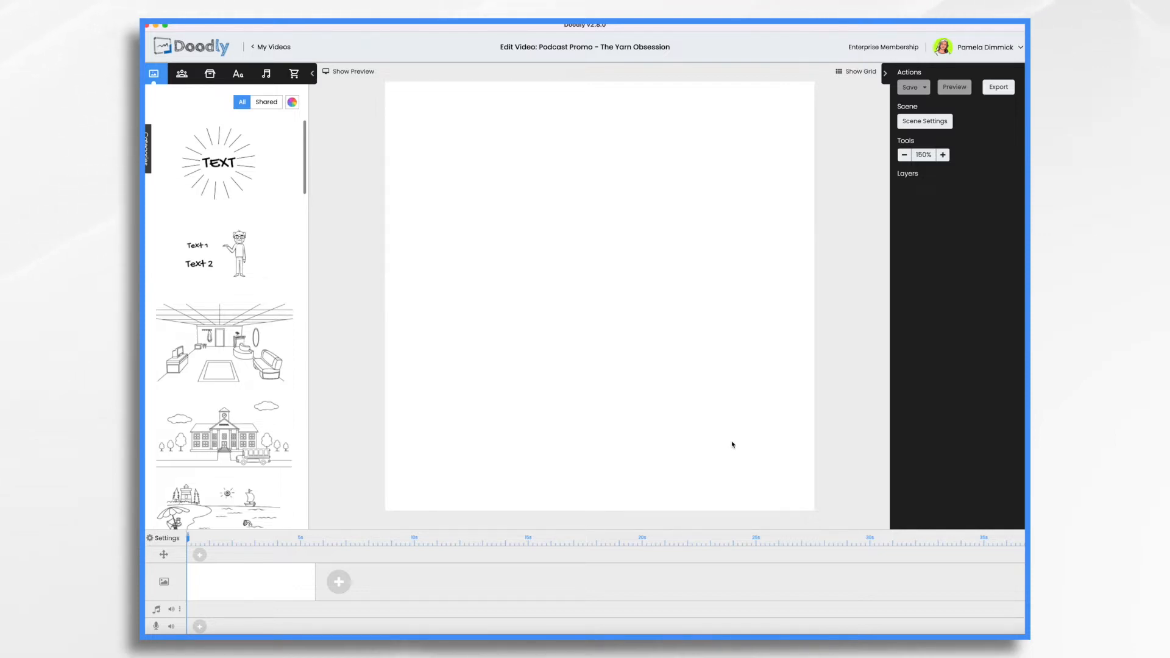
left_click(180, 73)
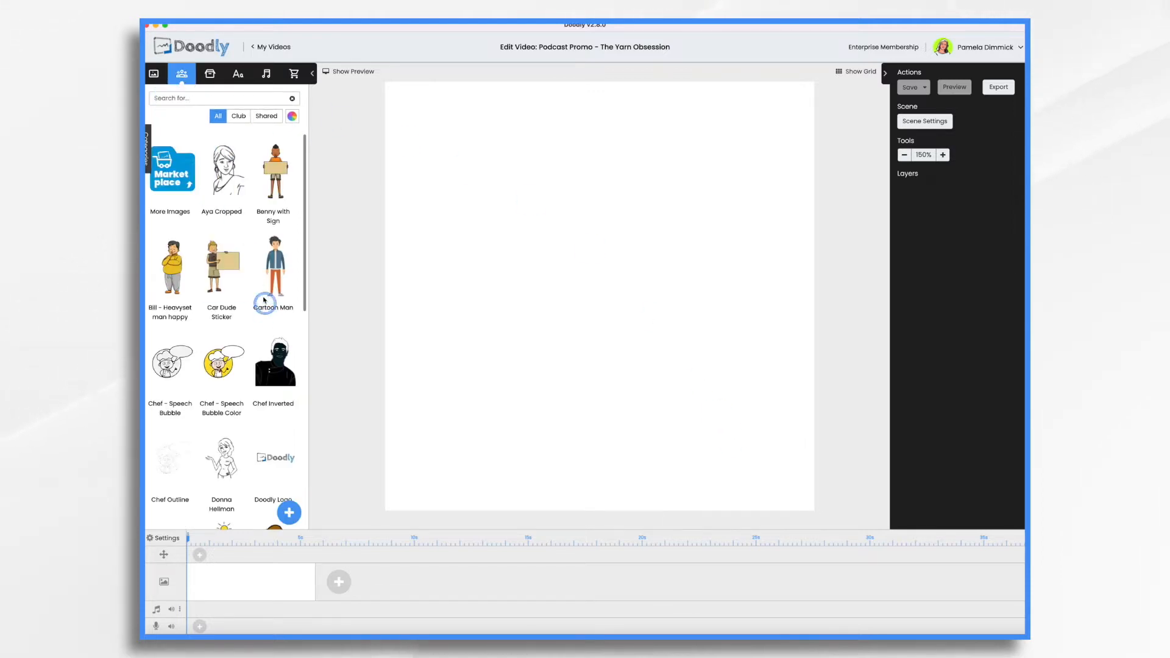
mouse_move(205, 98)
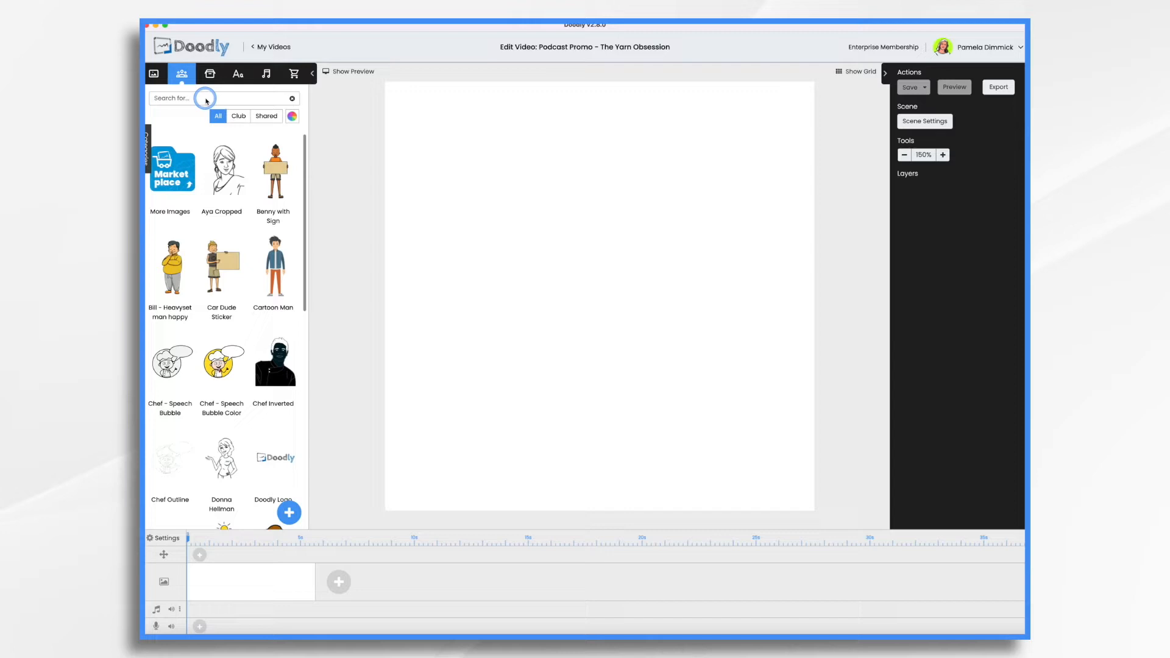
type("mary")
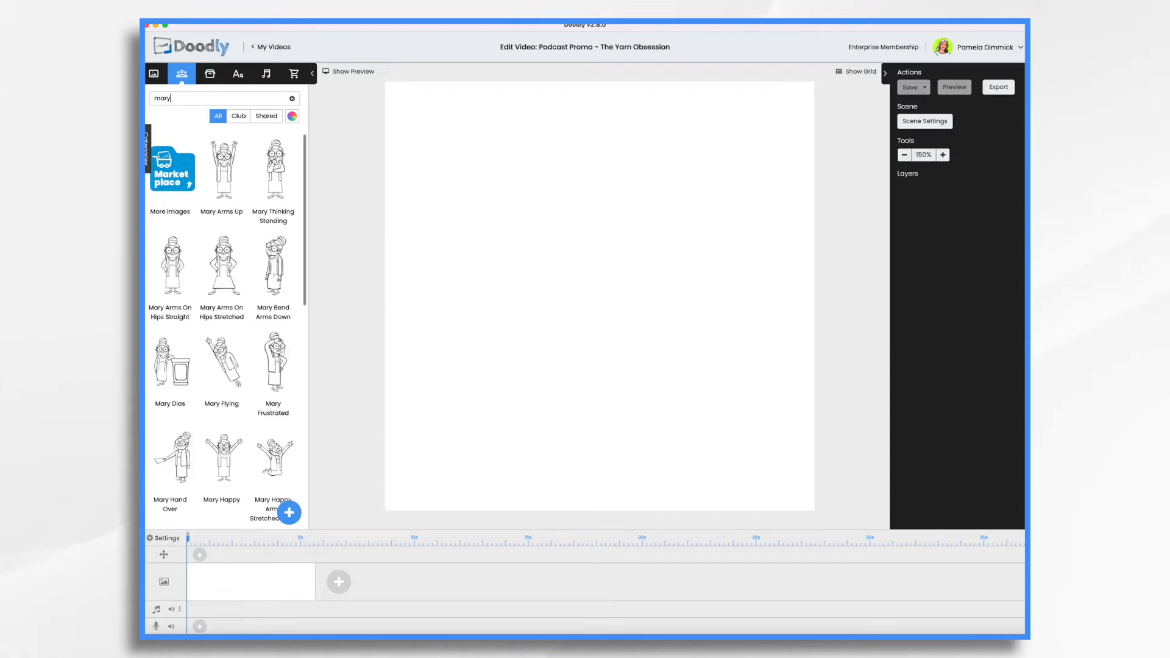
left_click(220, 168)
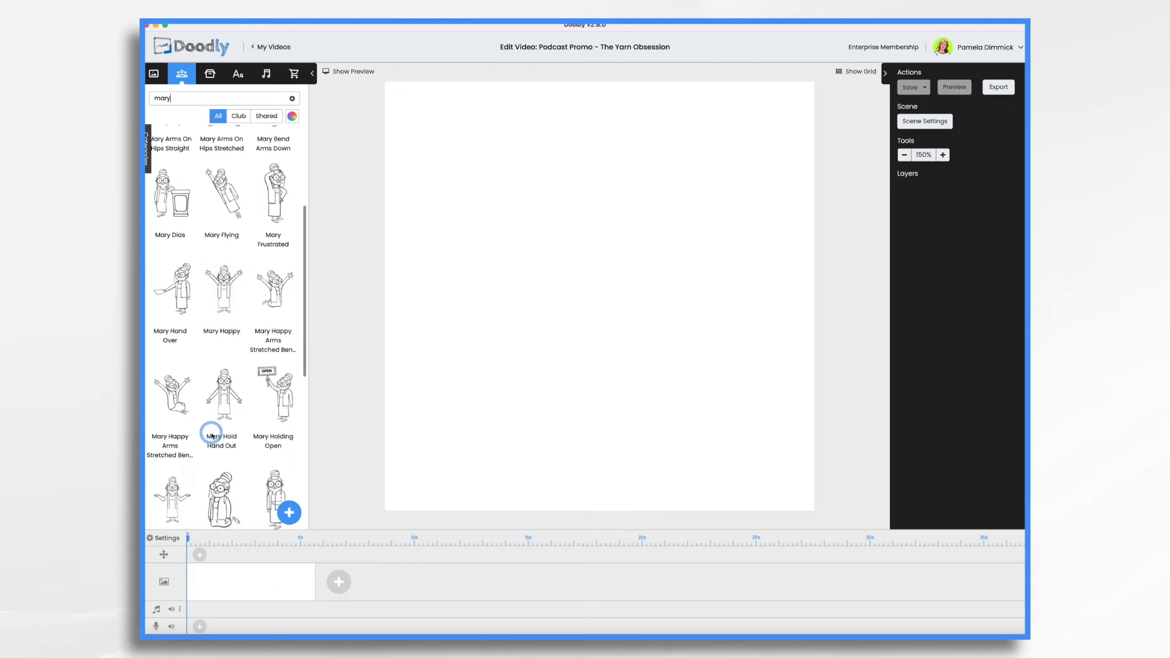
left_click(273, 289)
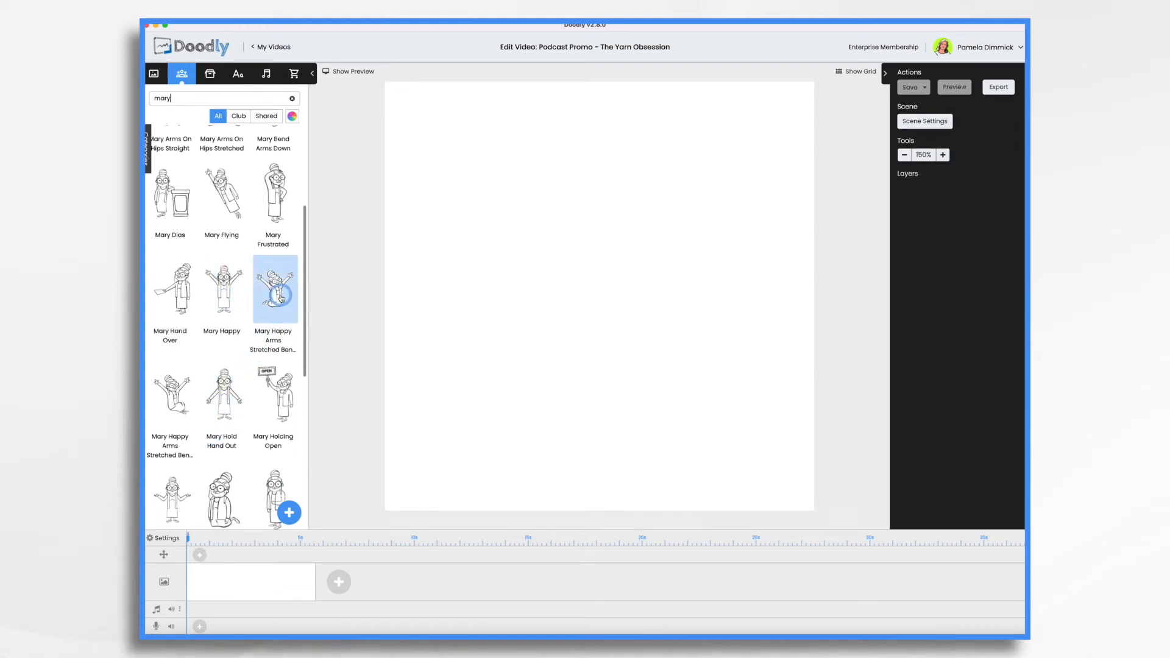
left_click(173, 394)
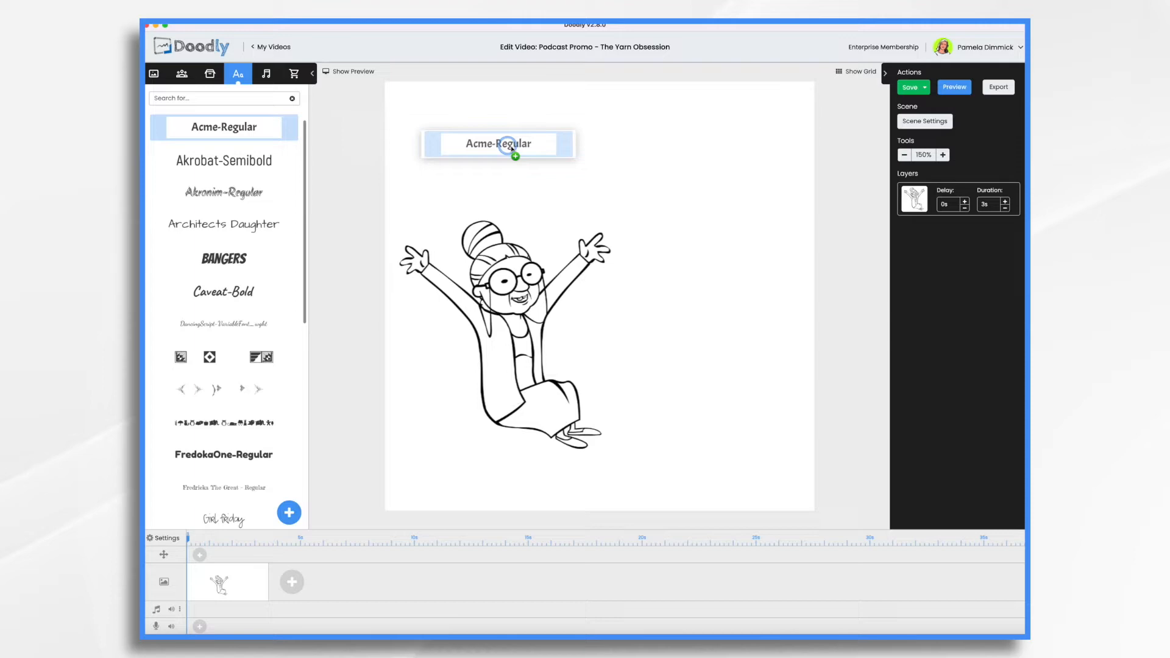
Step: Enter 'The Yarn Obsession' as a large Acme-Regular title above Mary
type("The Yarn Obsession")
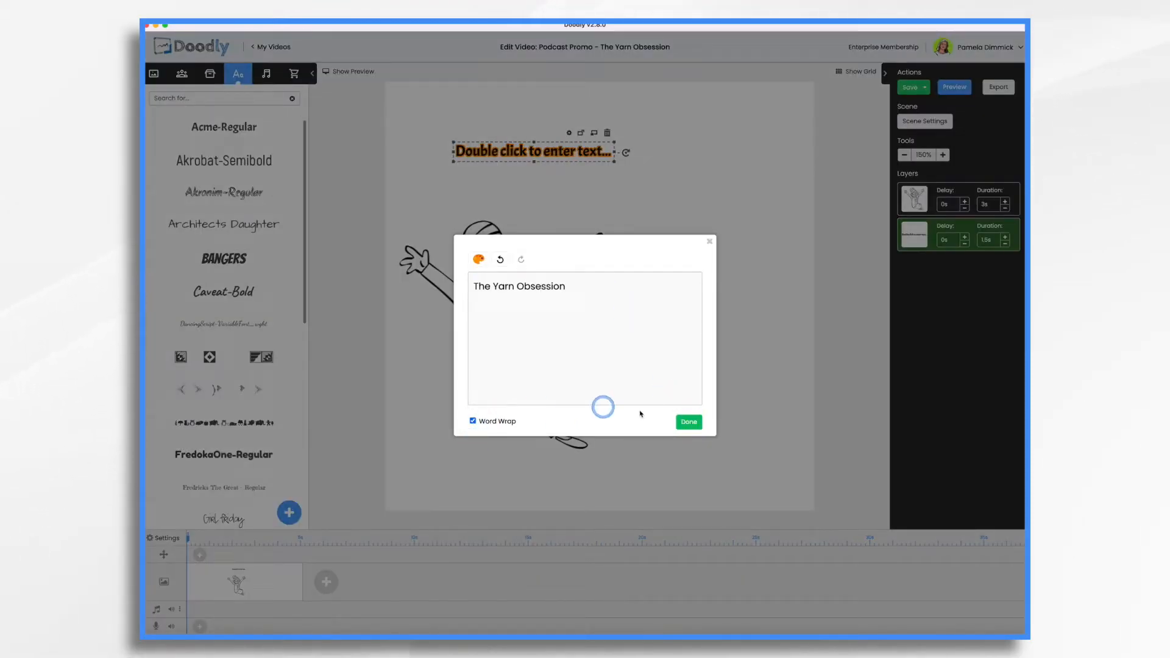
left_click(687, 421)
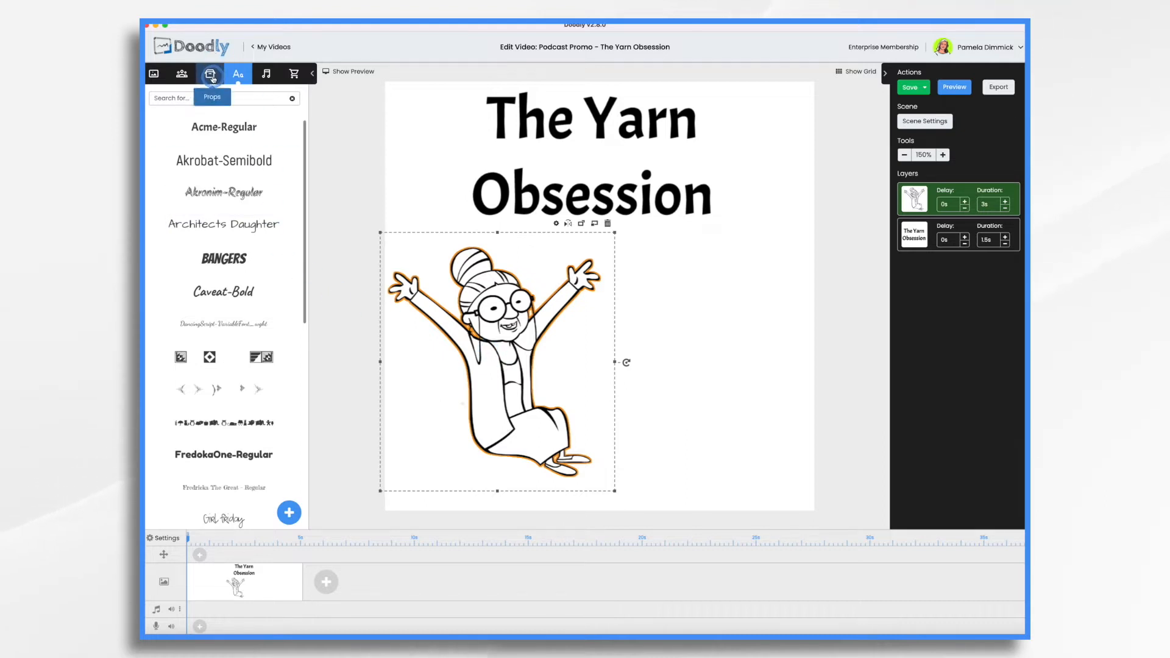
Step: Upload 'waveform 1.png' as a new prop and place it below Mary
left_click(210, 73)
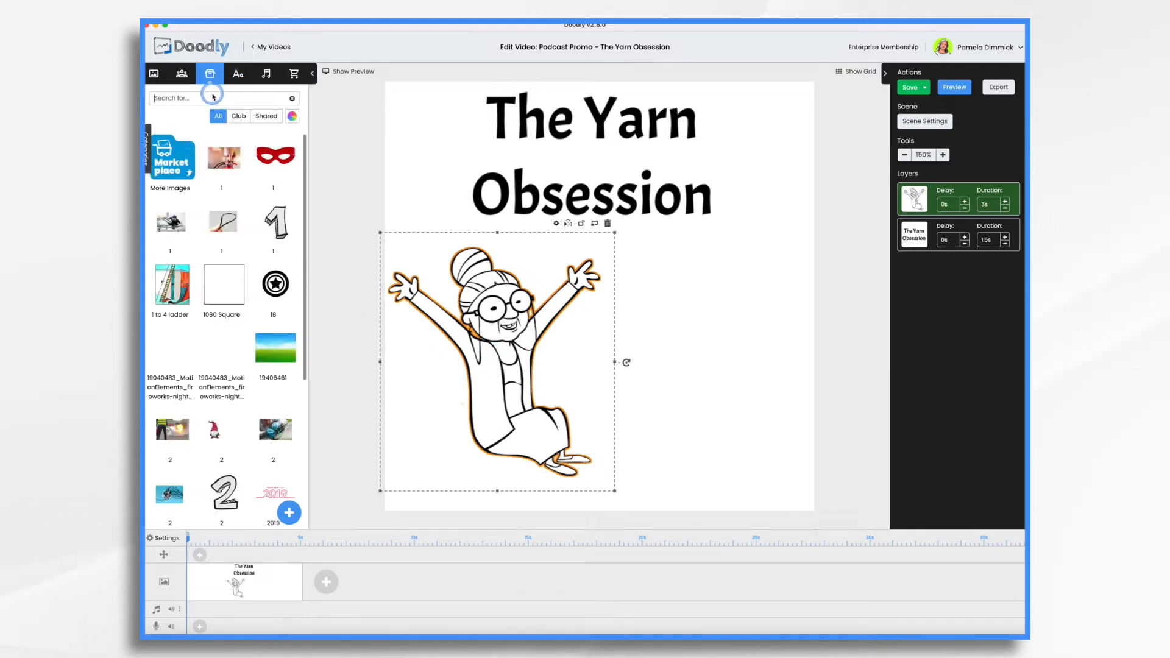
type("sound")
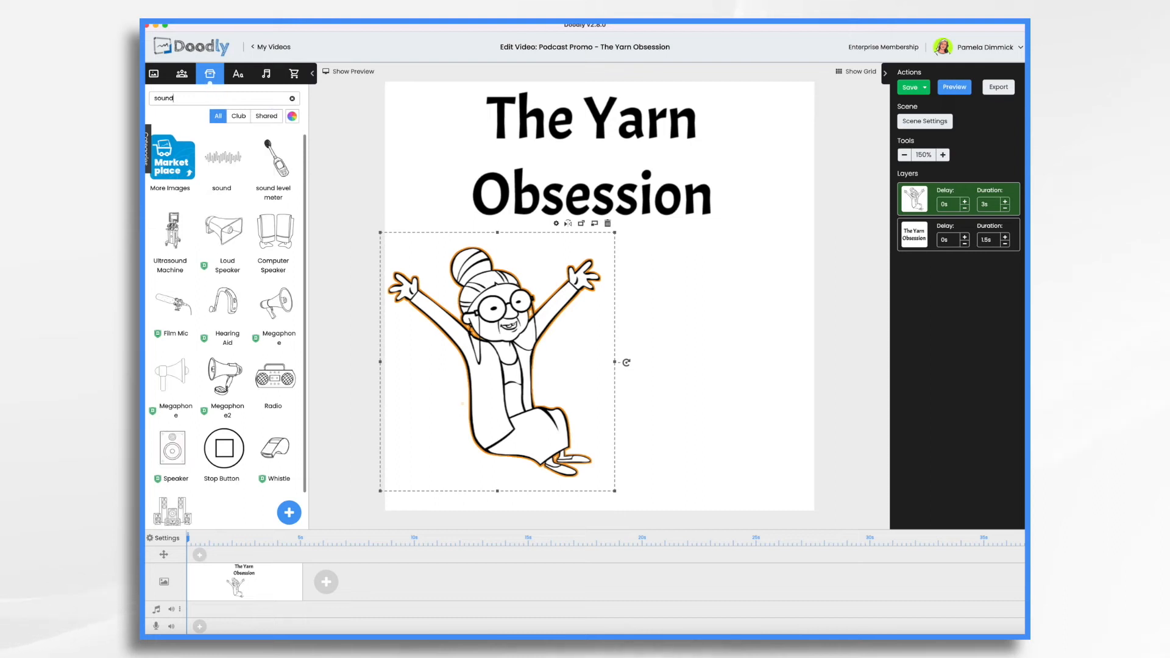
mouse_move(223, 157)
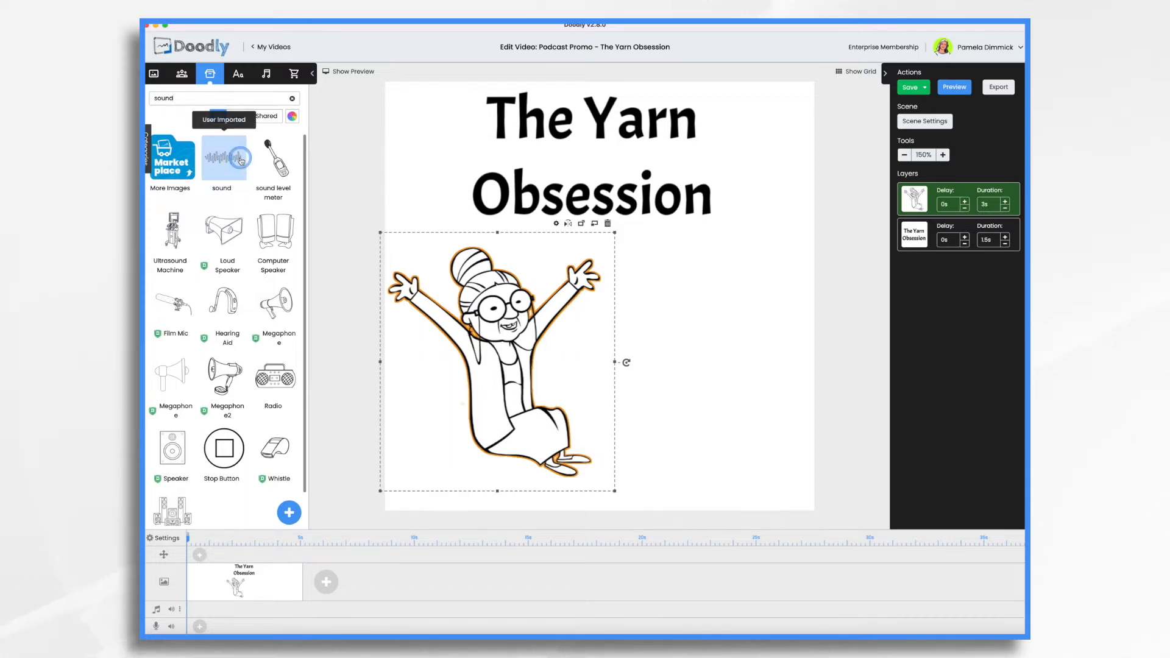
left_click(290, 512)
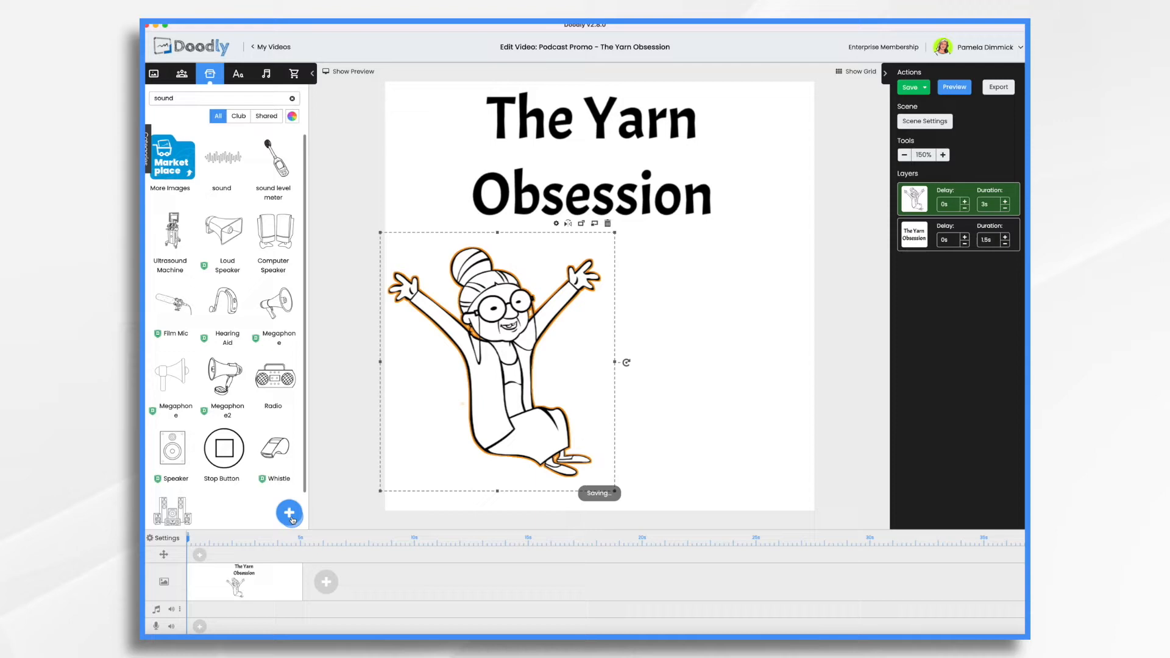
left_click(290, 515)
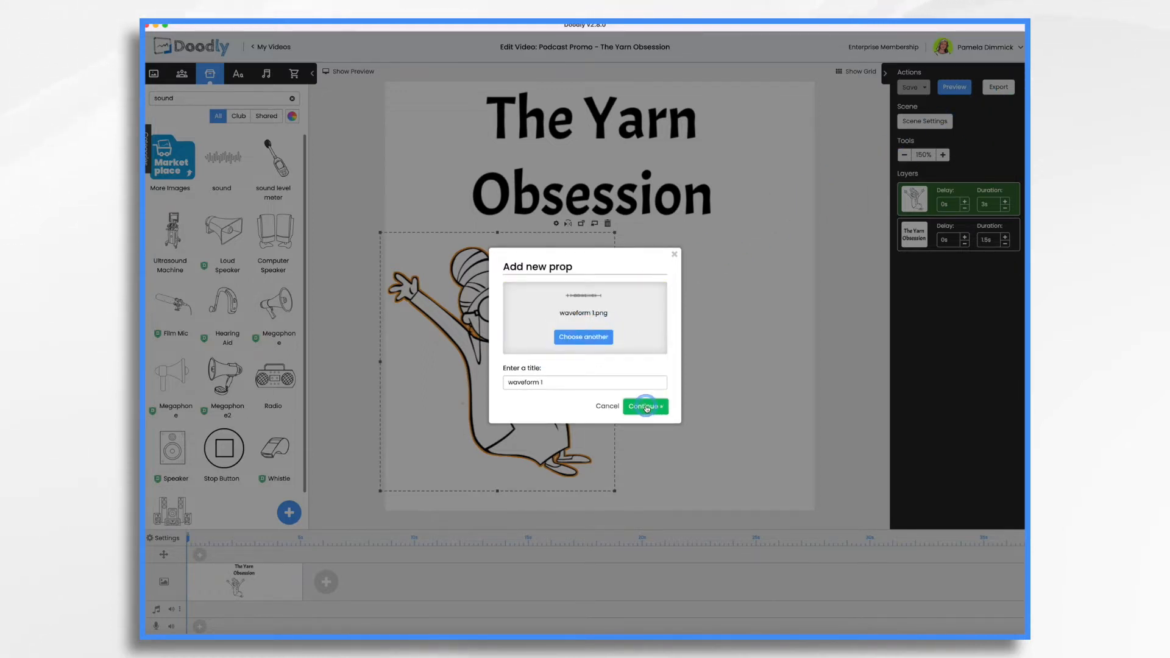
left_click(644, 406)
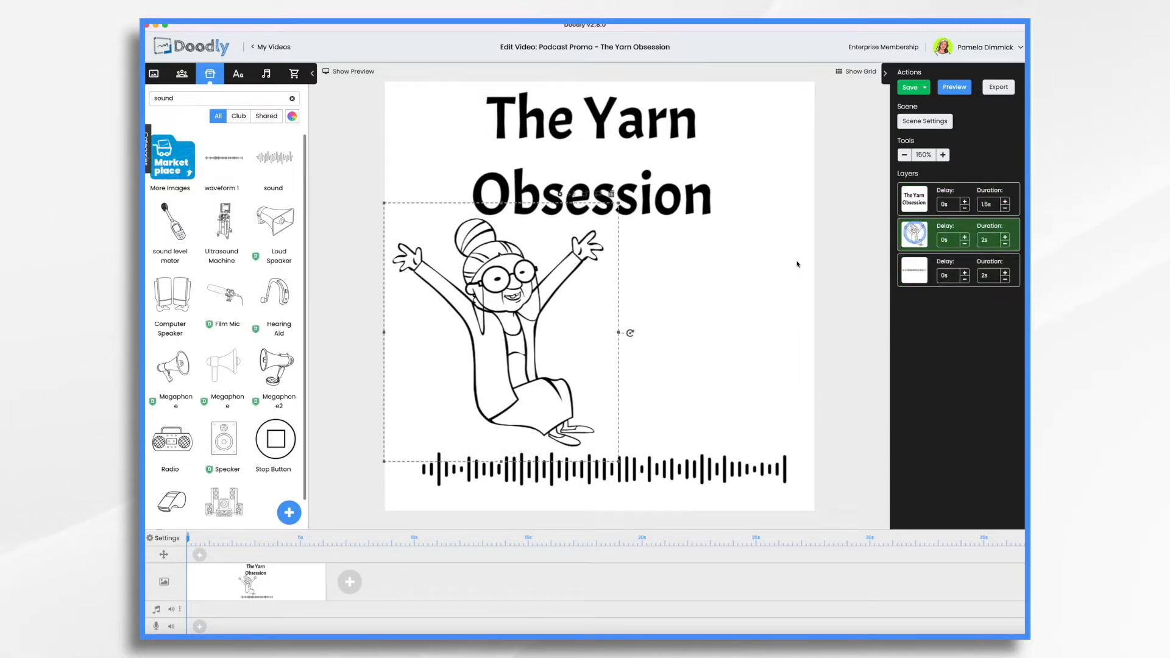
left_click(953, 87)
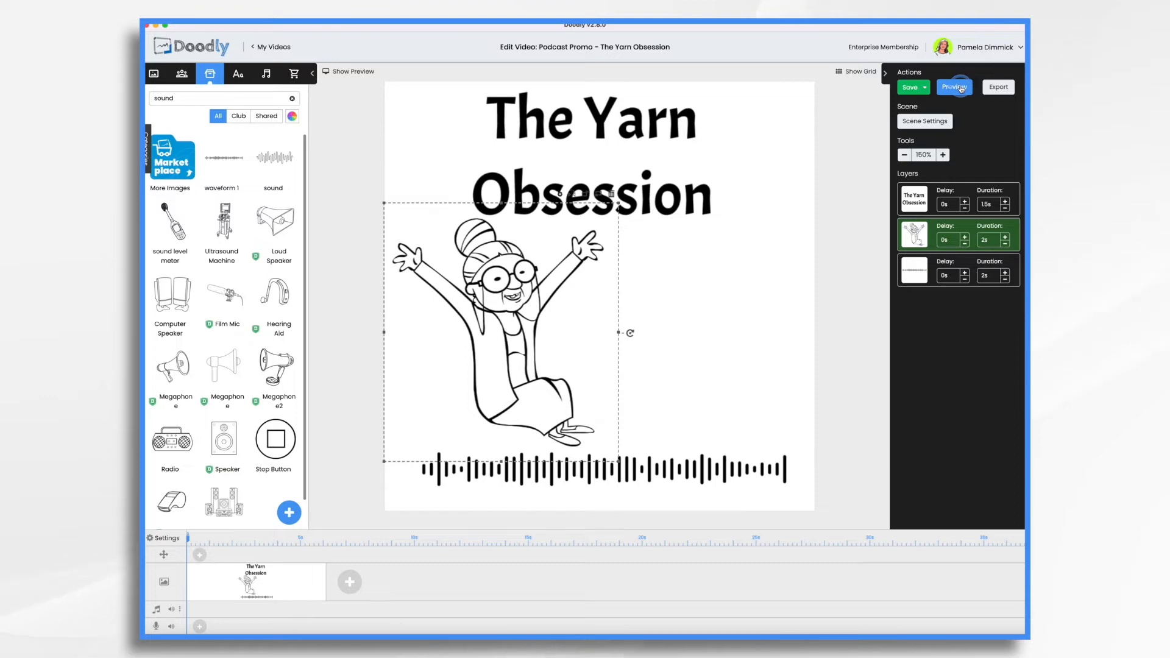
left_click(954, 87)
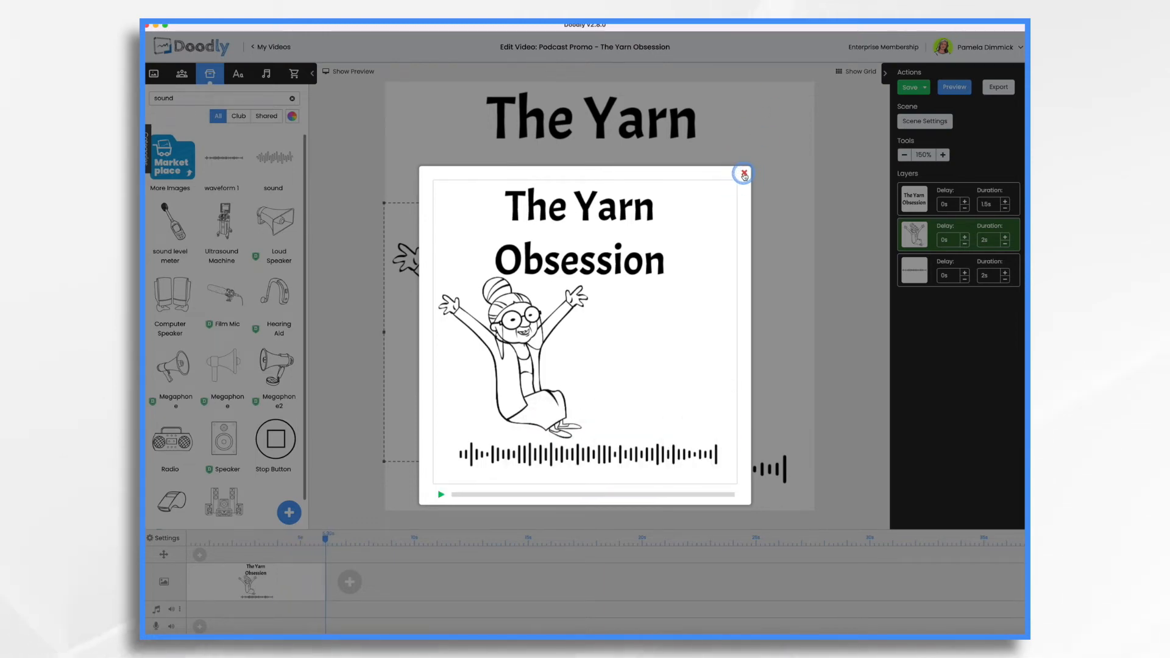
left_click(742, 174)
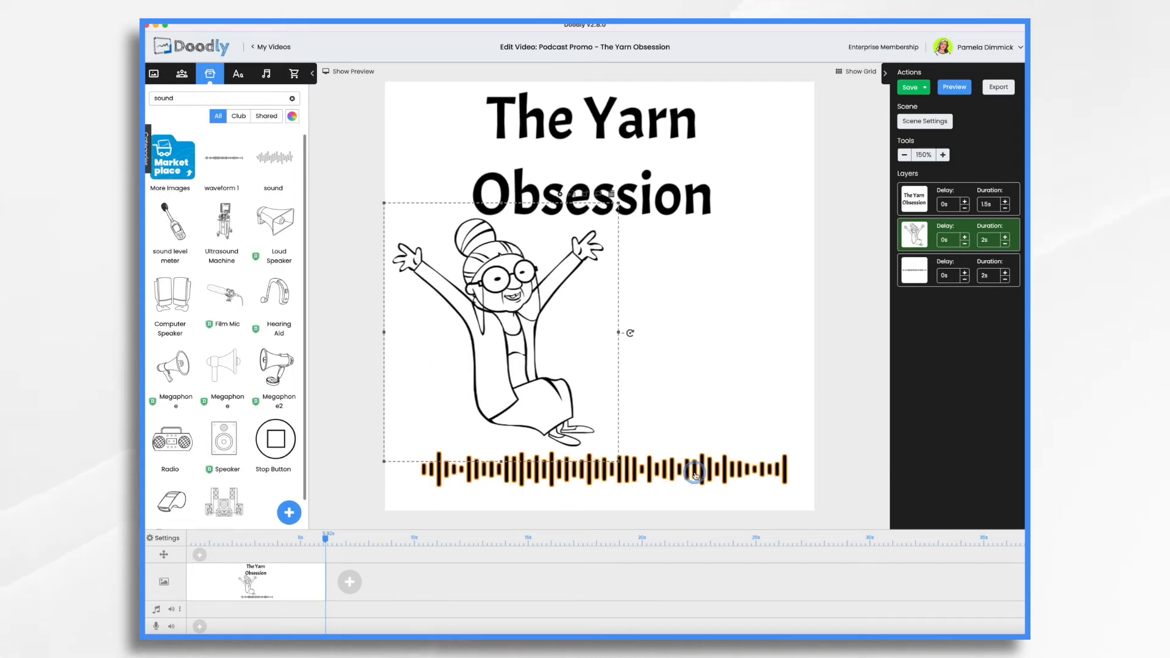
left_click(693, 475)
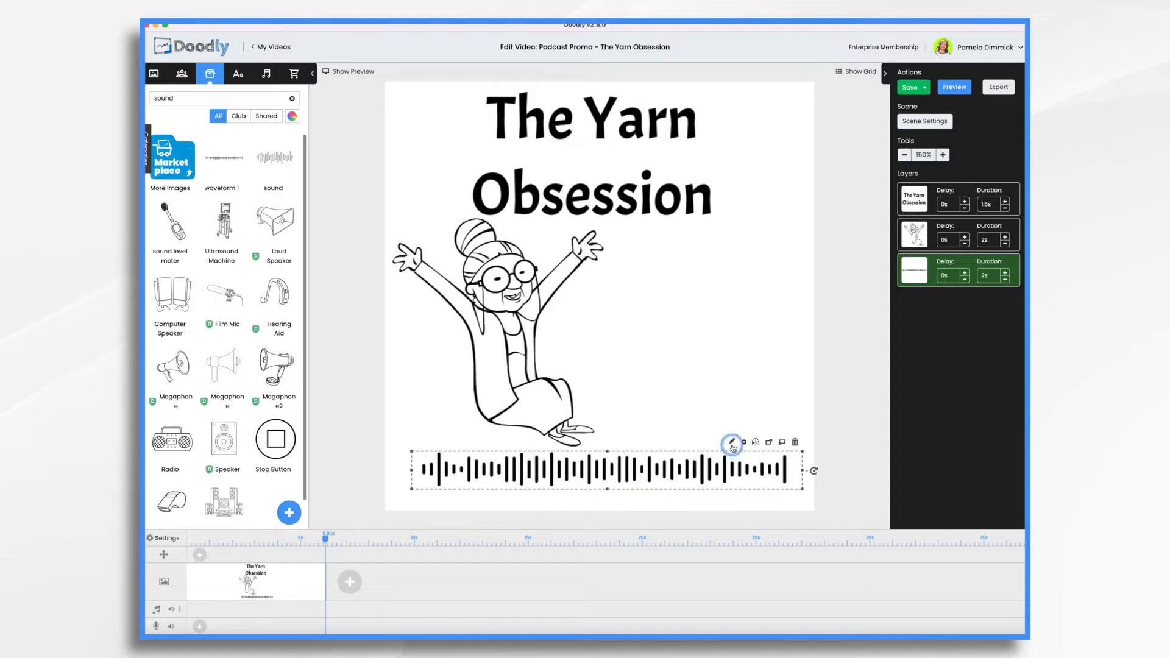
Step: Raise Path Size to 34 and paint the waveform's reveal path over every bar, left to right
left_click(731, 441)
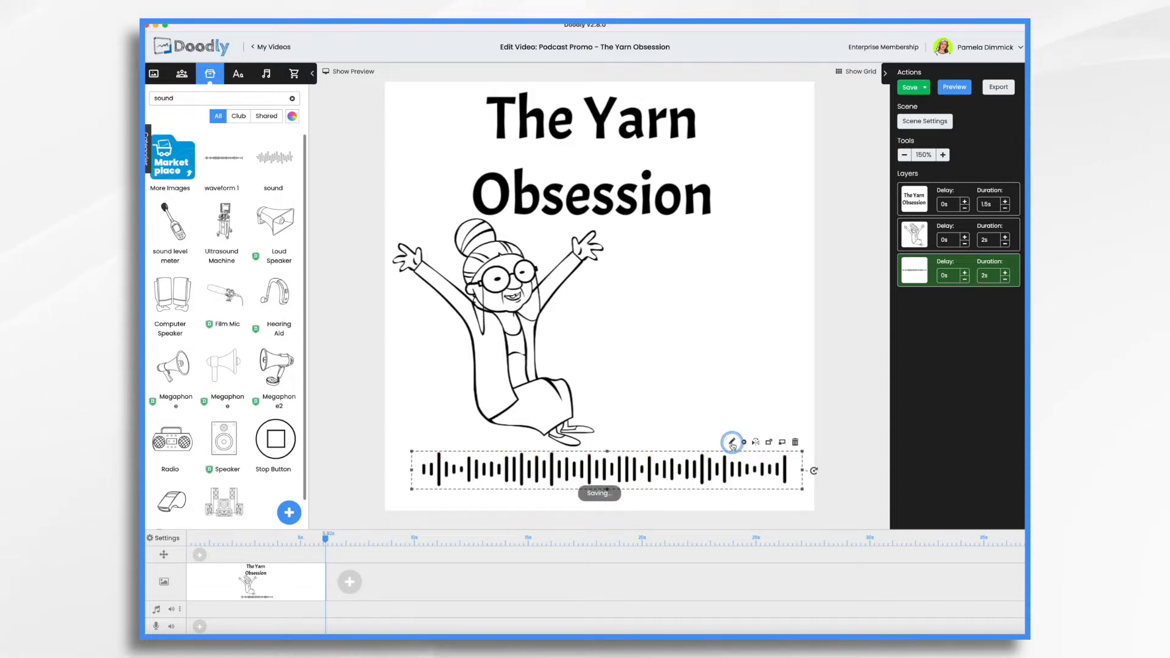
left_click(731, 441)
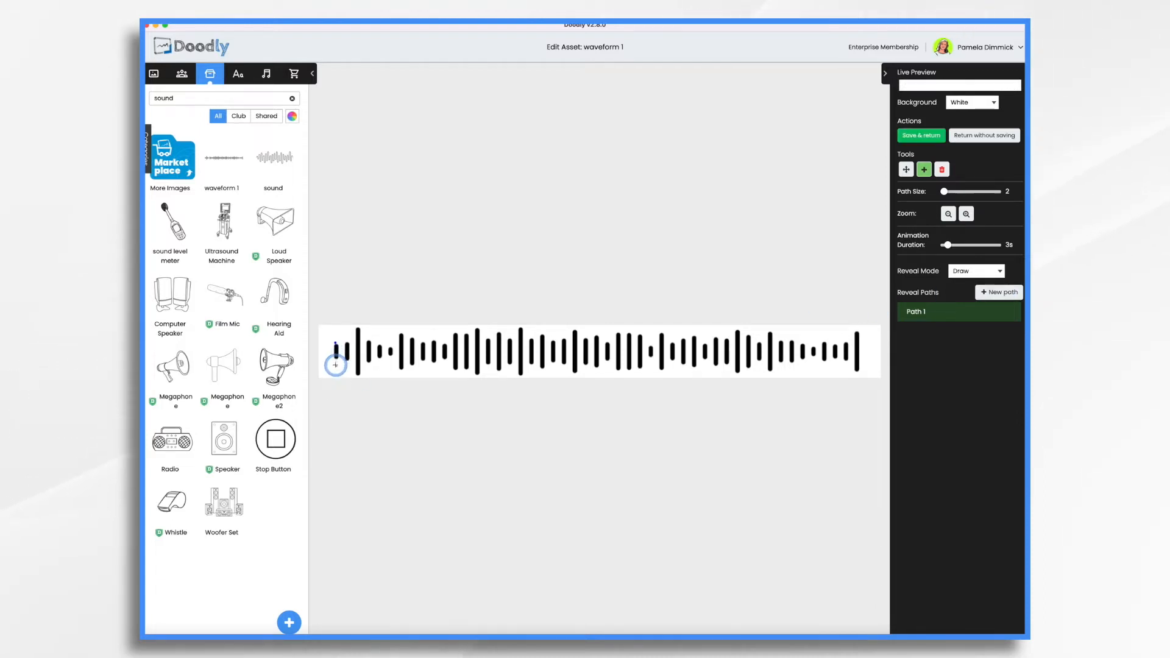
left_click_drag(335, 364, 346, 365)
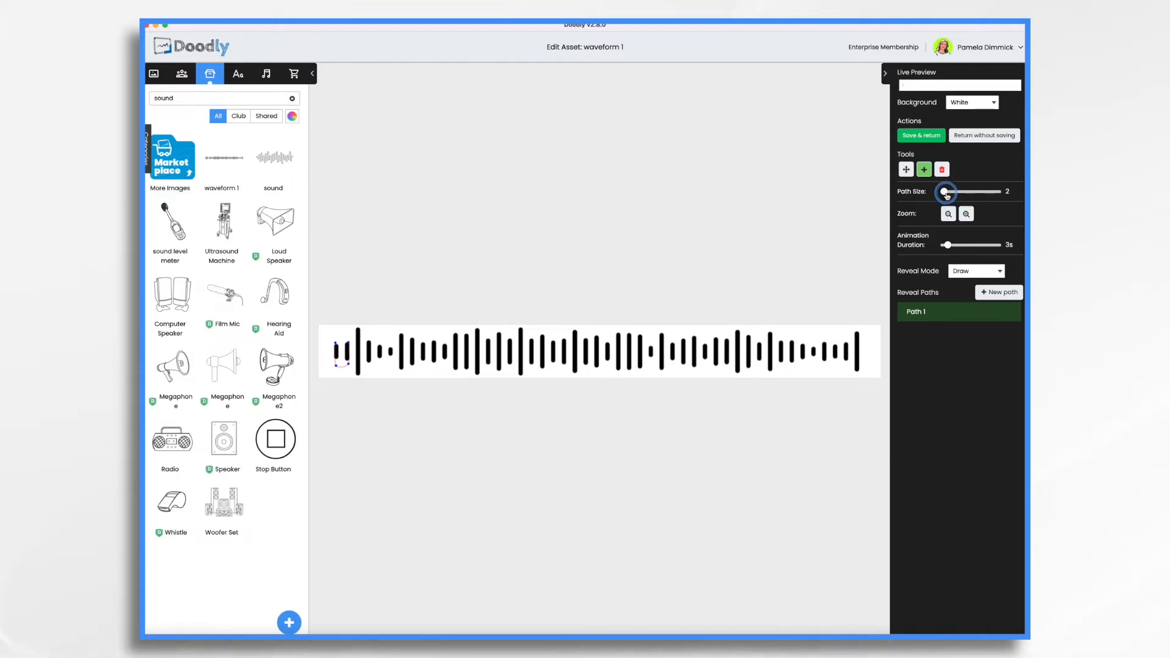
left_click_drag(944, 192, 951, 191)
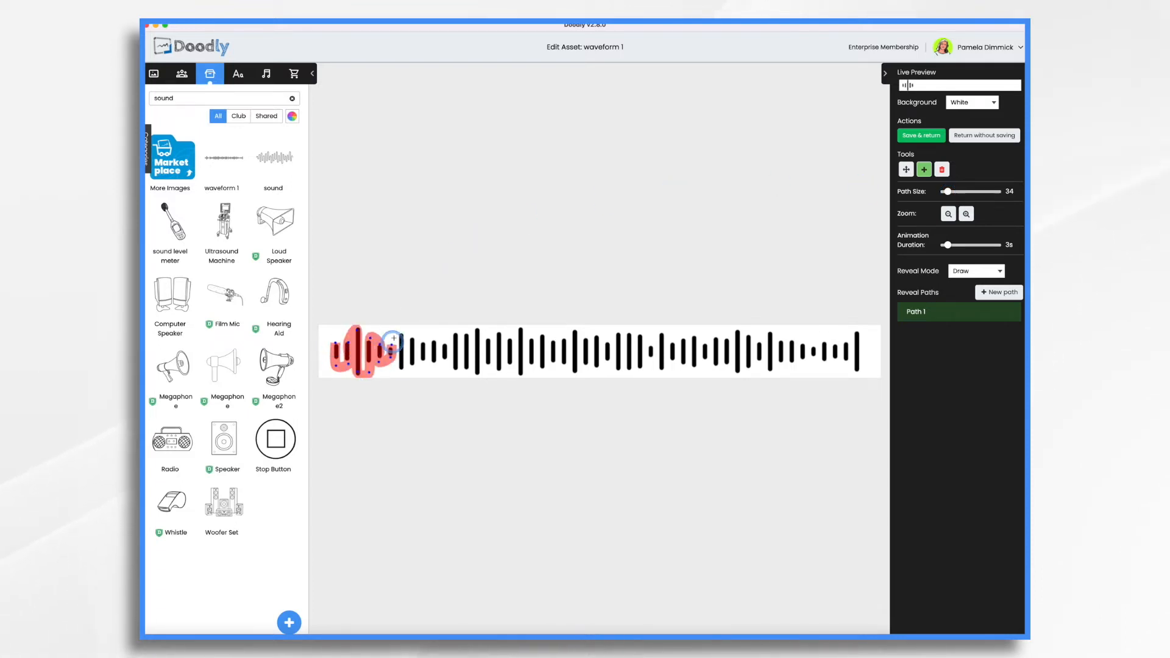
left_click_drag(395, 339, 466, 369)
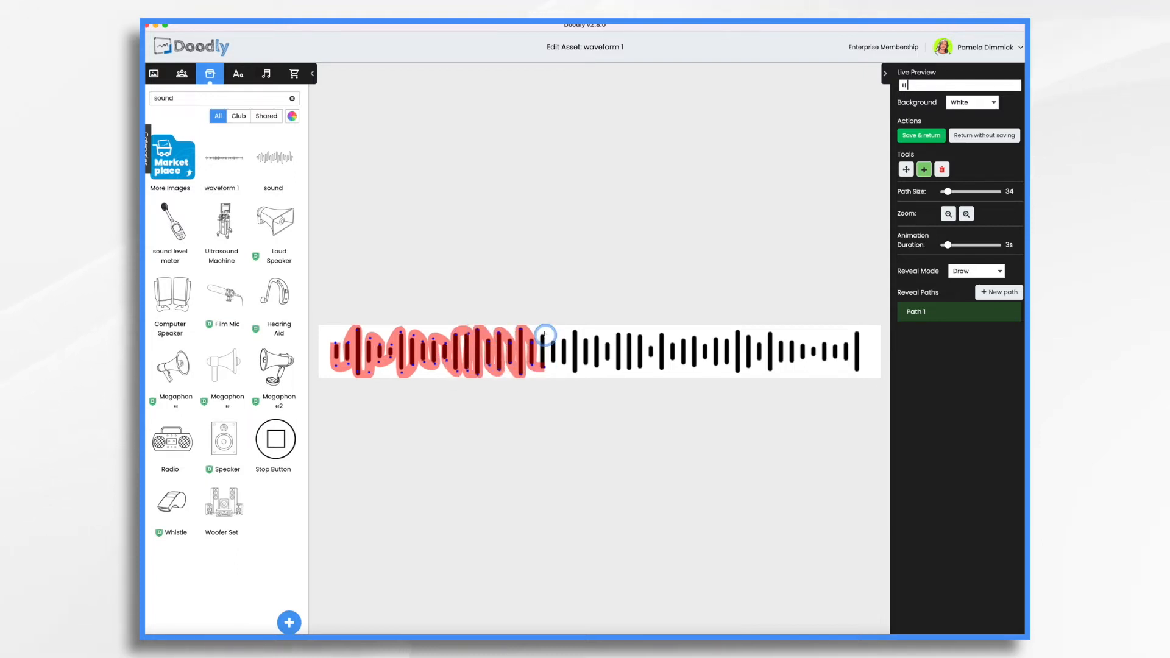
left_click_drag(545, 335, 625, 372)
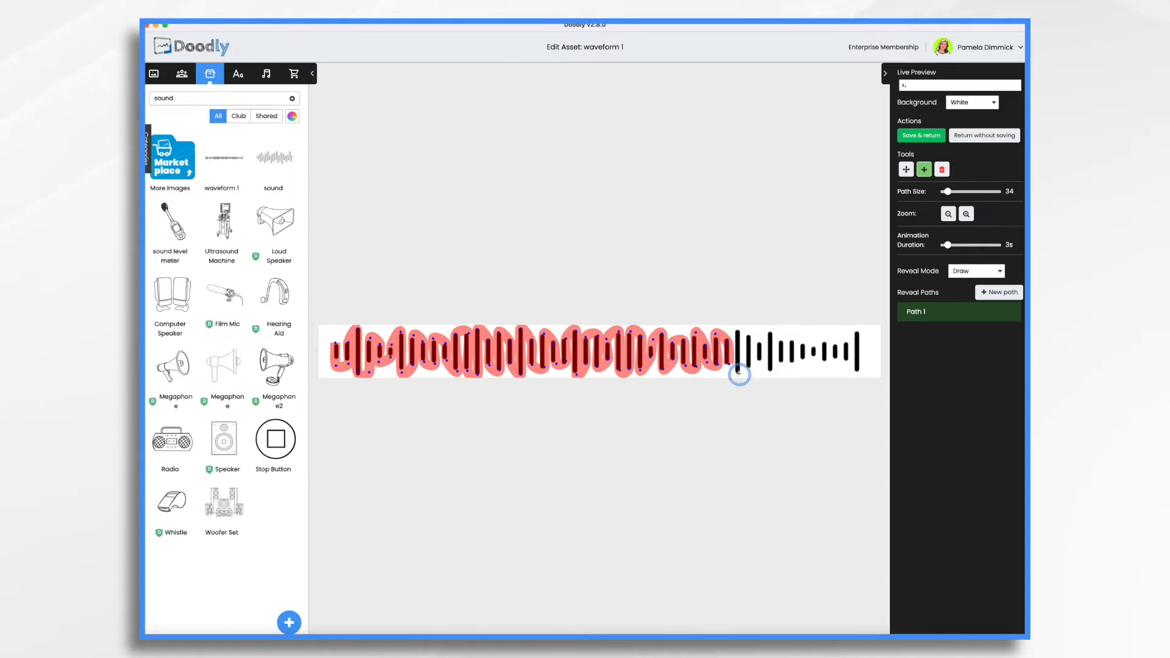
left_click_drag(739, 375, 801, 347)
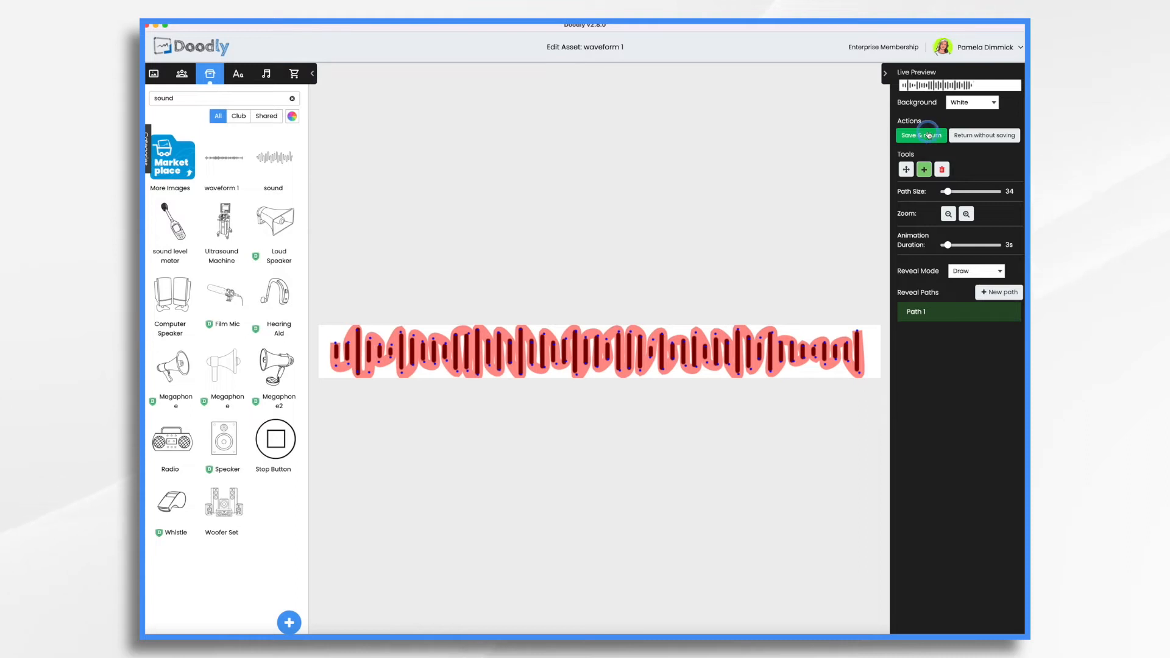
Step: Save the waveform's reveal path, then play the scene preview and close it
left_click(920, 135)
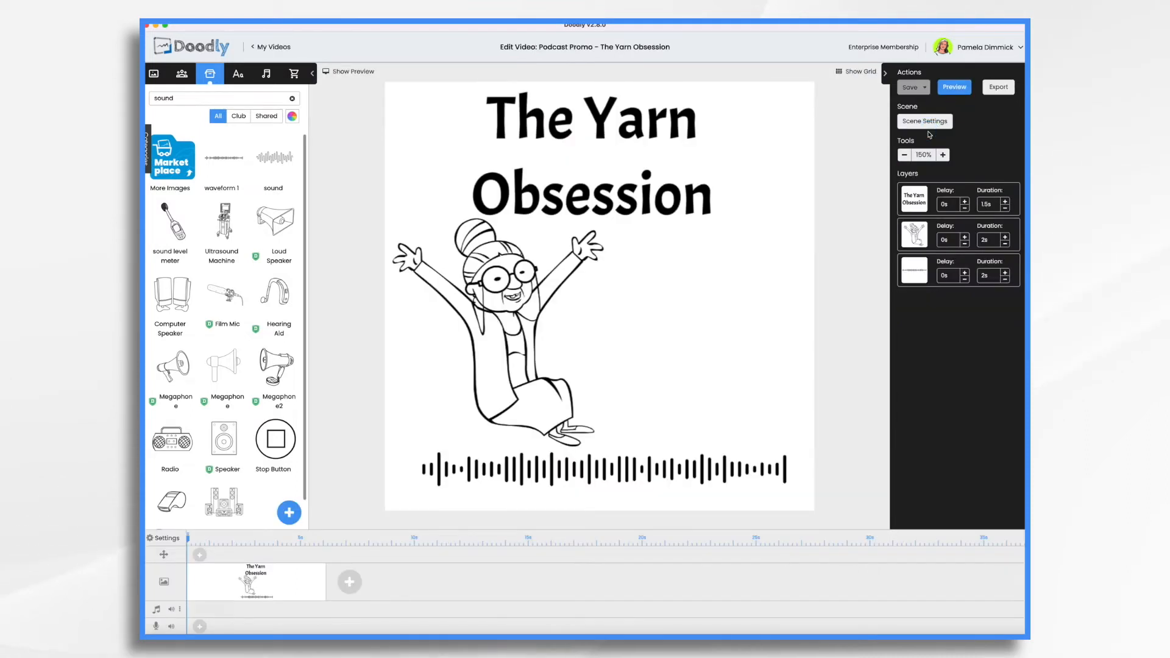
left_click(953, 87)
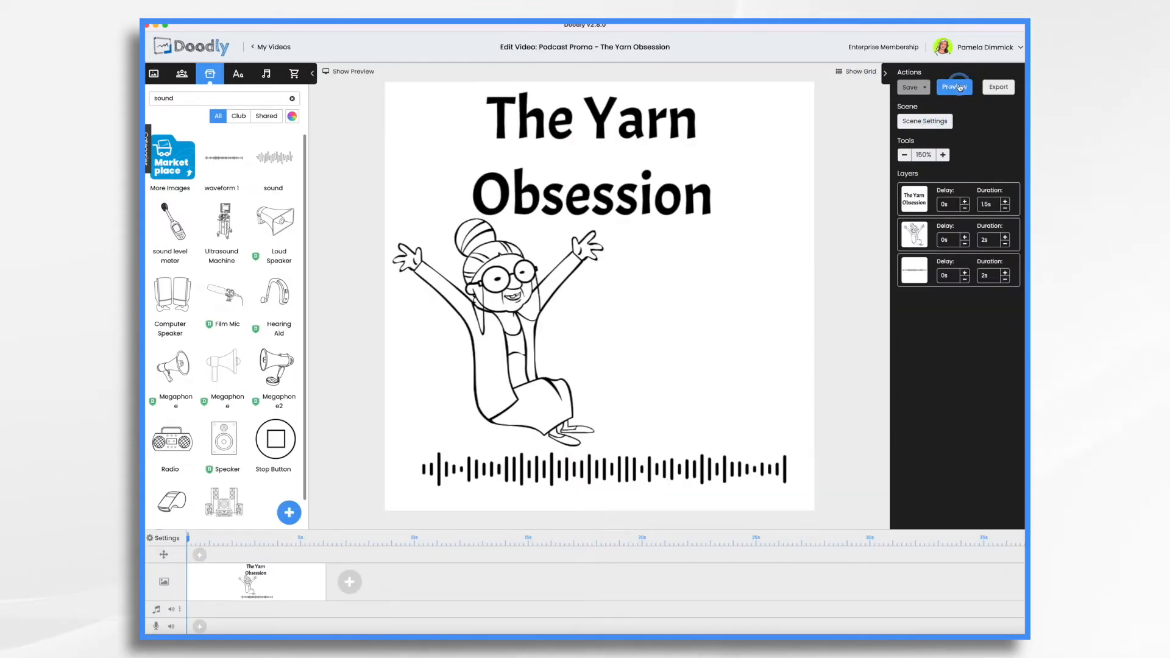
left_click(953, 87)
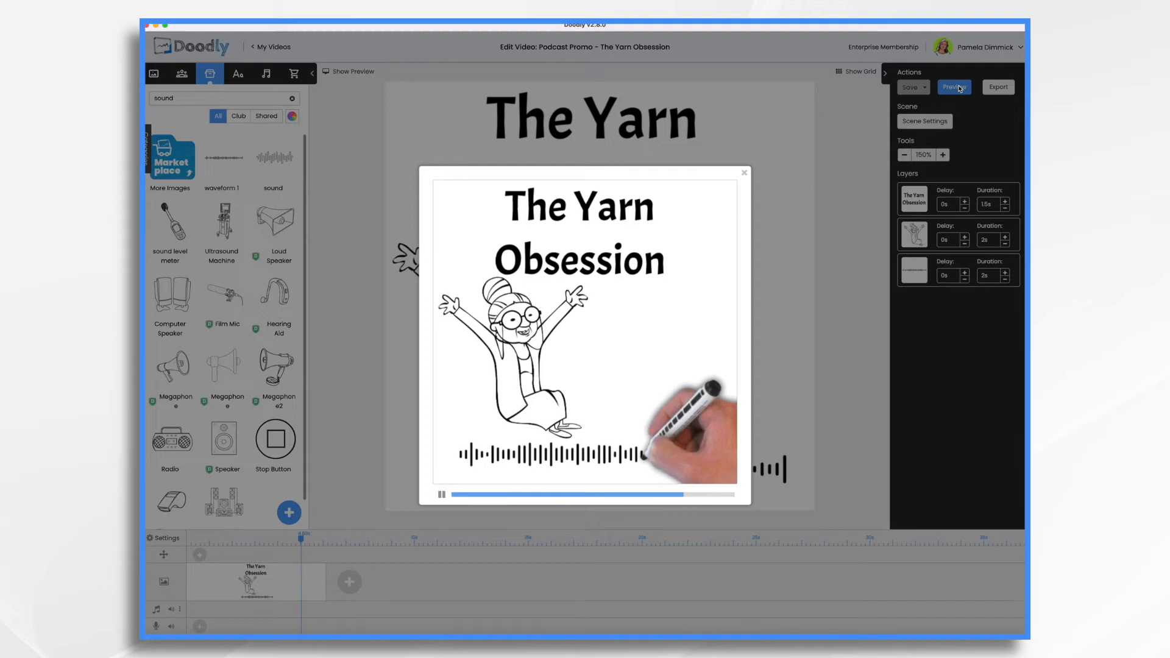
left_click(744, 172)
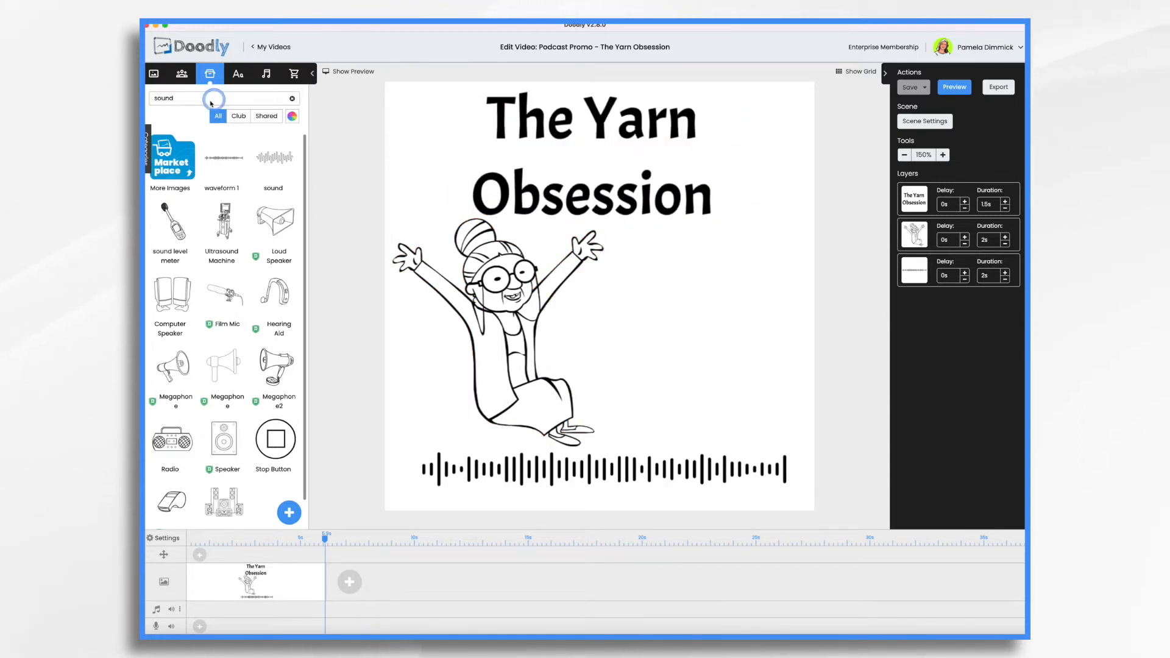
Step: Add hatched 'rectangle 5' framing the title and move it first in draw order
type("rec")
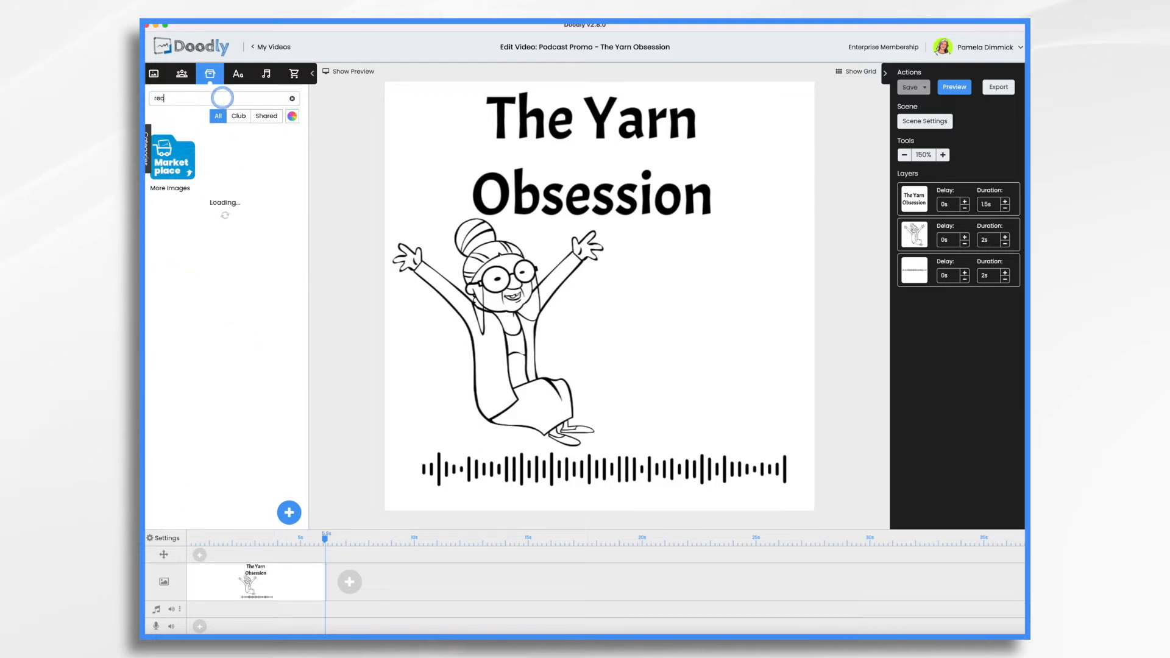
type("rectangle")
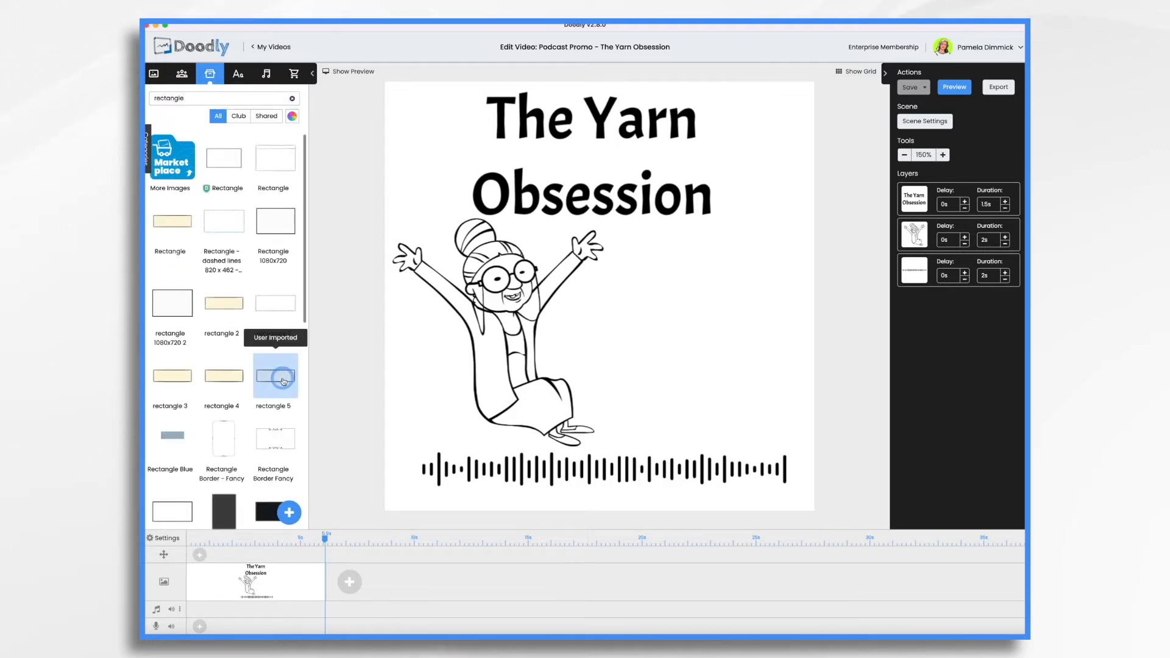
left_click(274, 375)
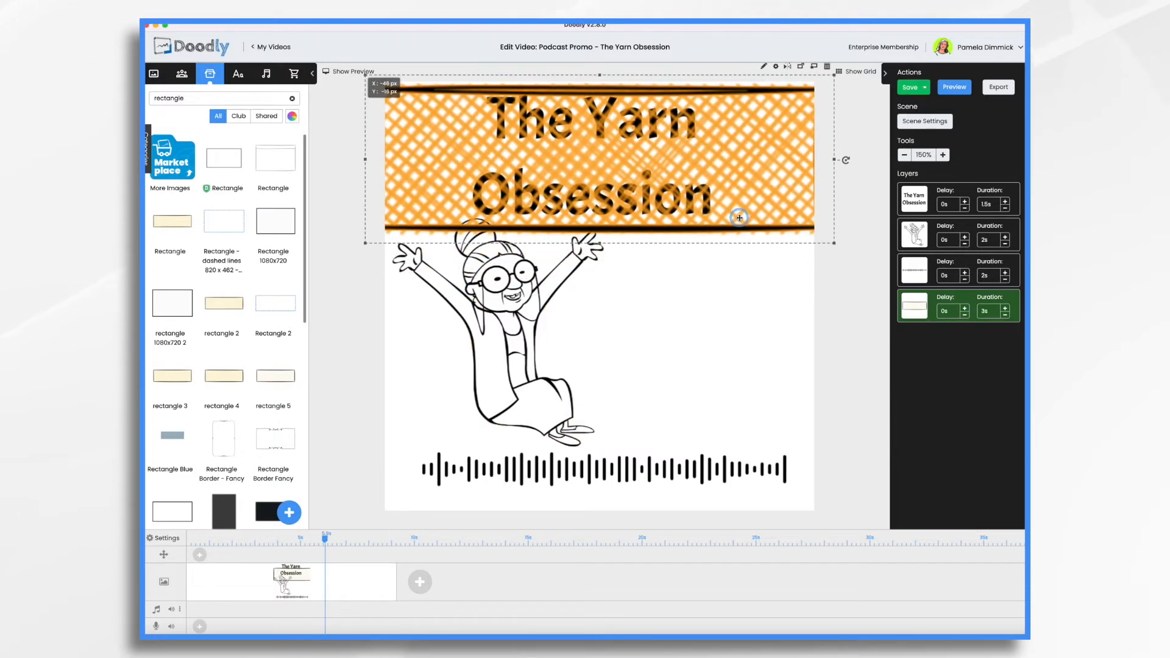
left_click_drag(739, 217, 686, 157)
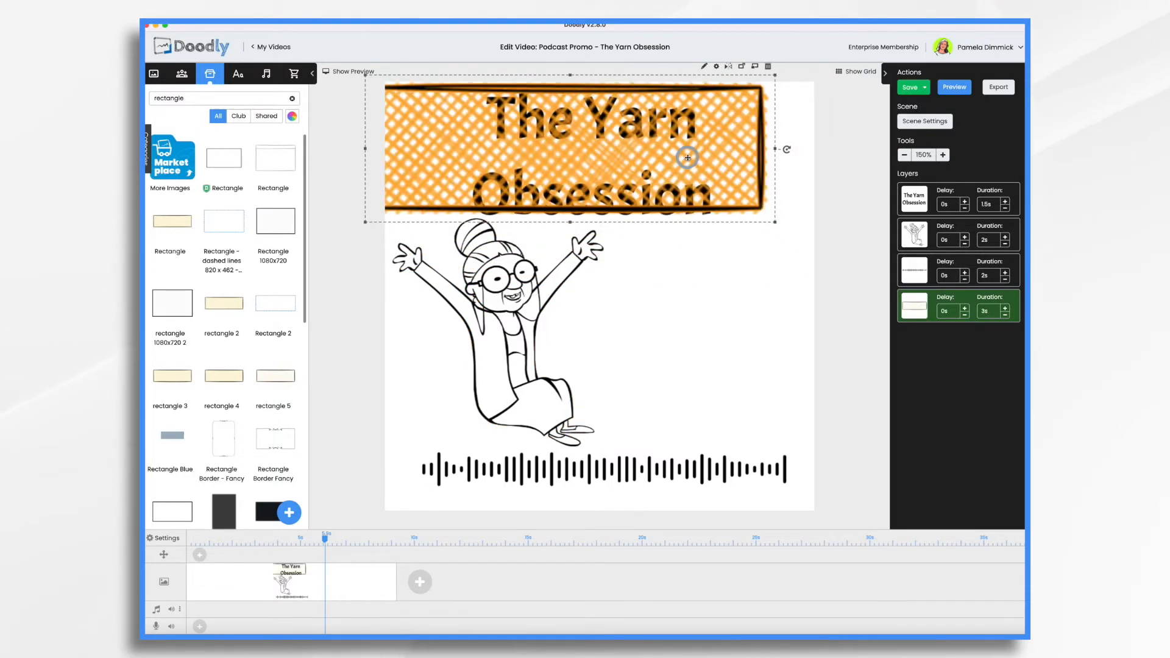
left_click_drag(686, 157, 718, 164)
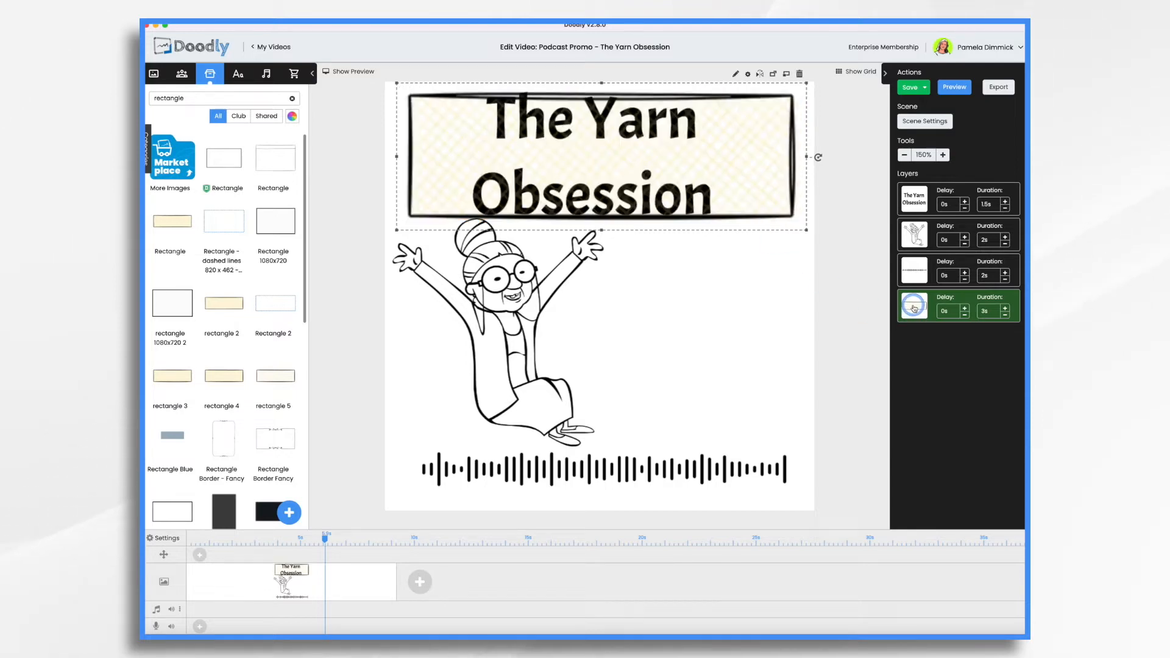
left_click_drag(914, 305, 914, 197)
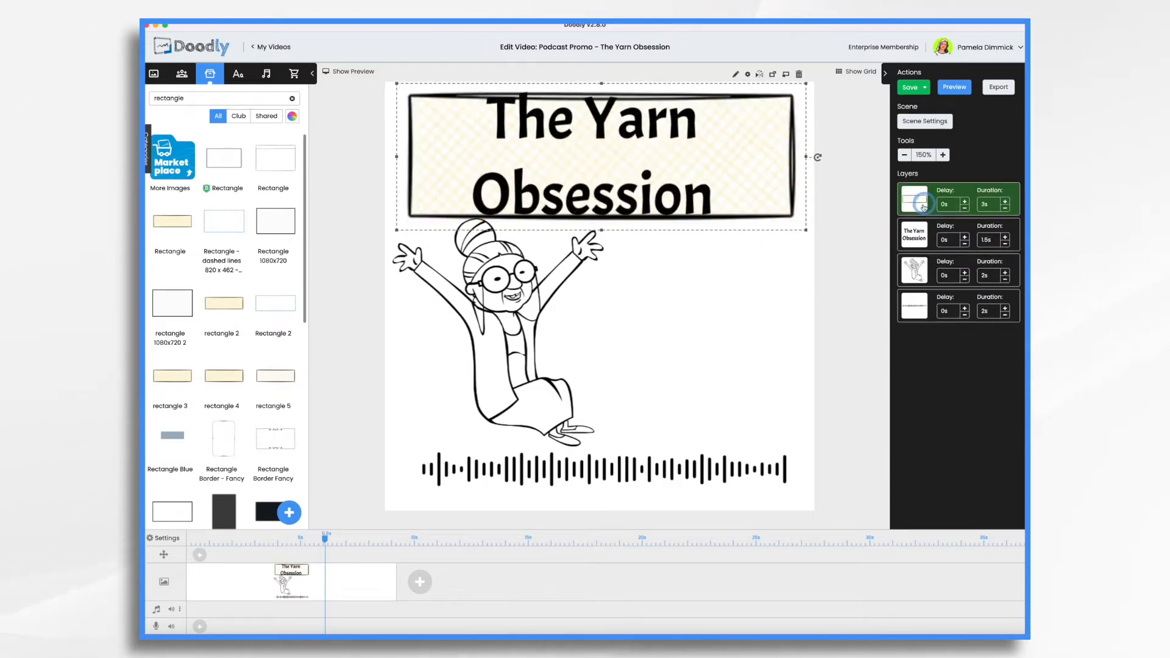
Step: Widen the title onto a single line and center it inside the box
left_click(913, 233)
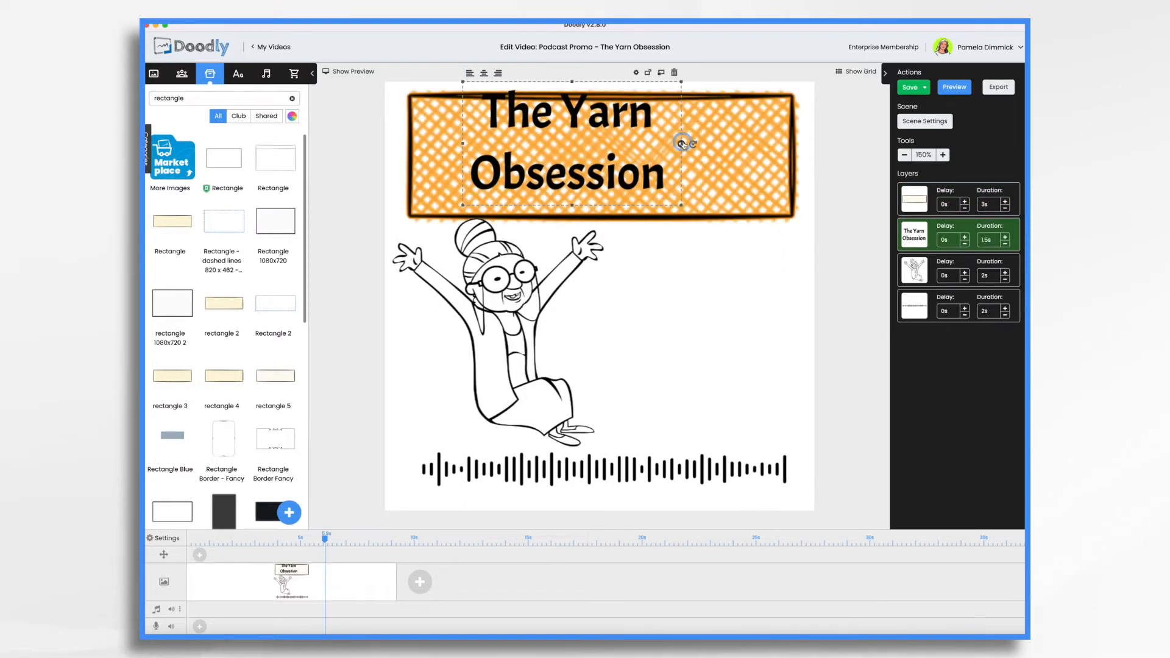
left_click_drag(682, 143, 811, 150)
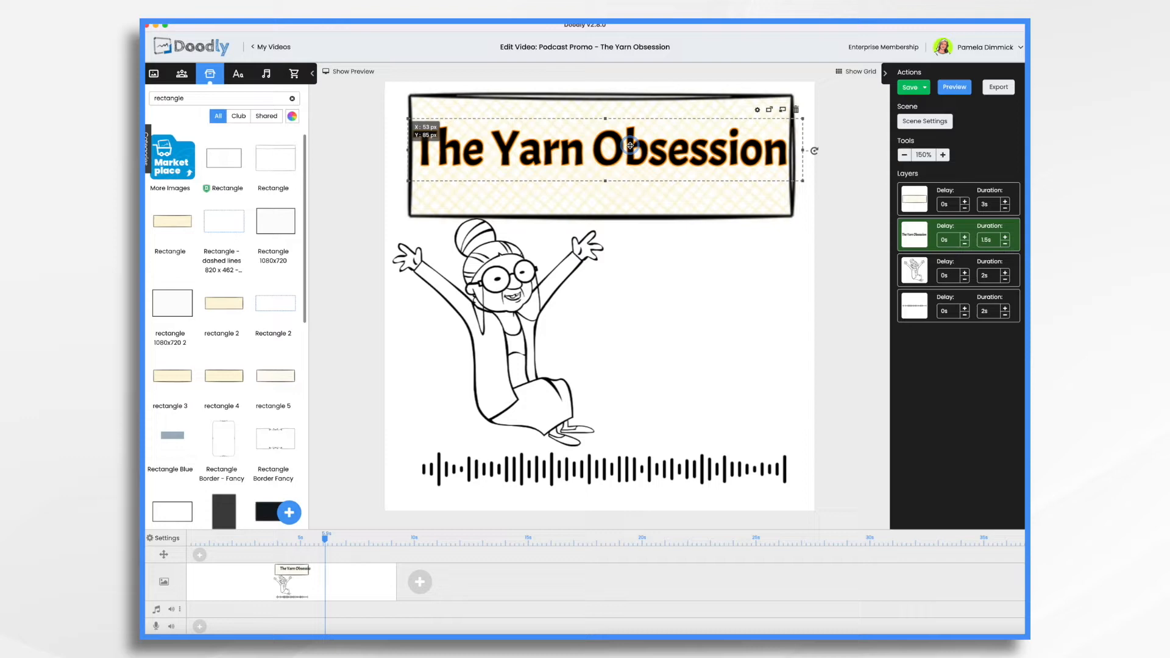
left_click_drag(628, 145, 677, 153)
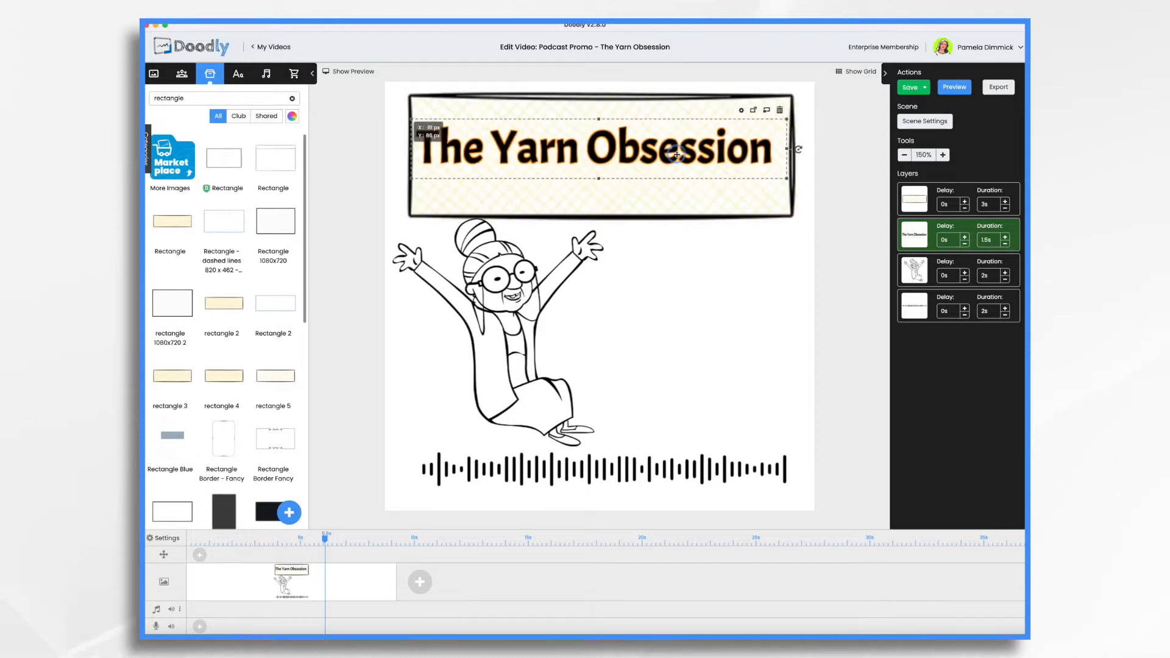
left_click(237, 73)
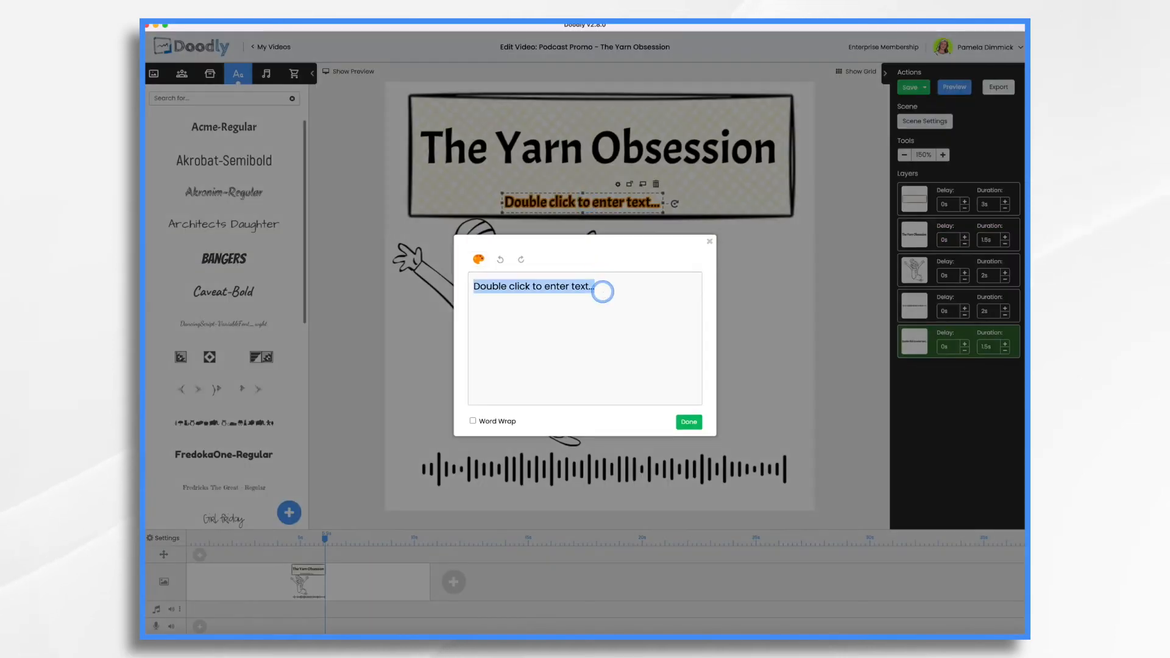
type("www.Obsessedwithy")
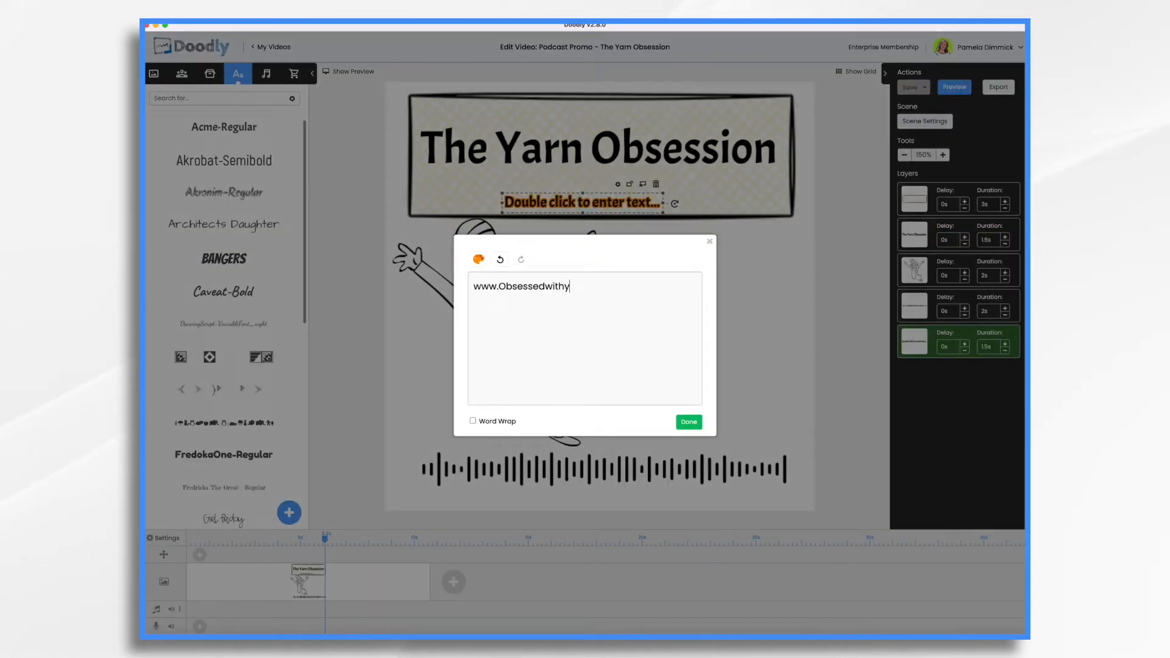
left_click(687, 422)
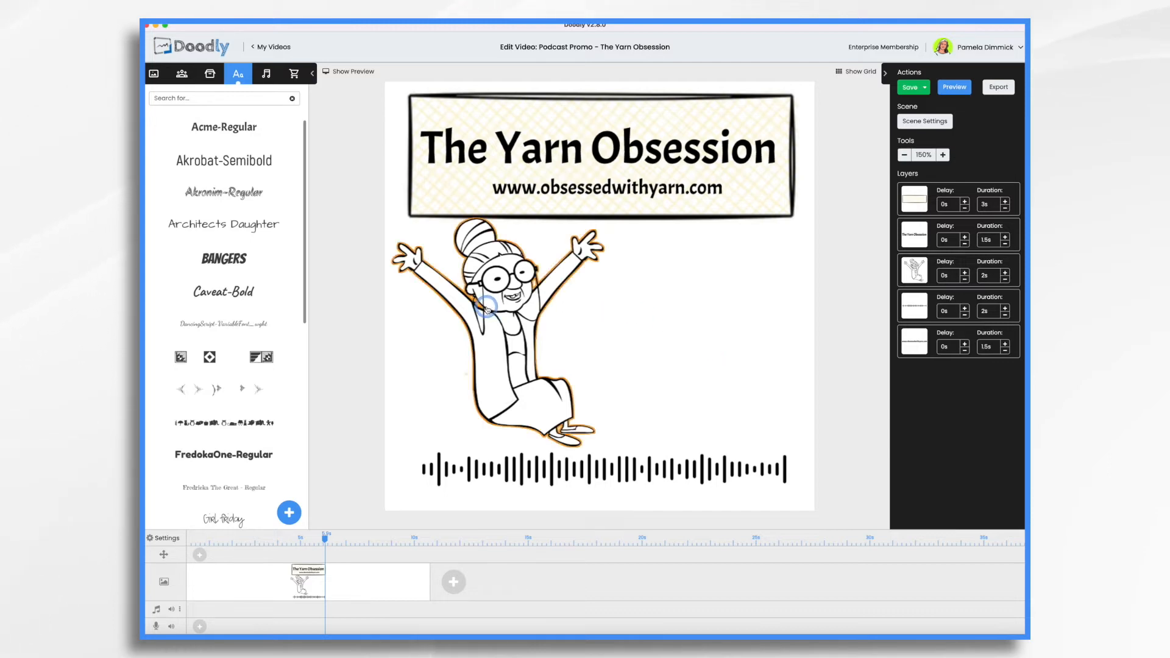
left_click(496, 306)
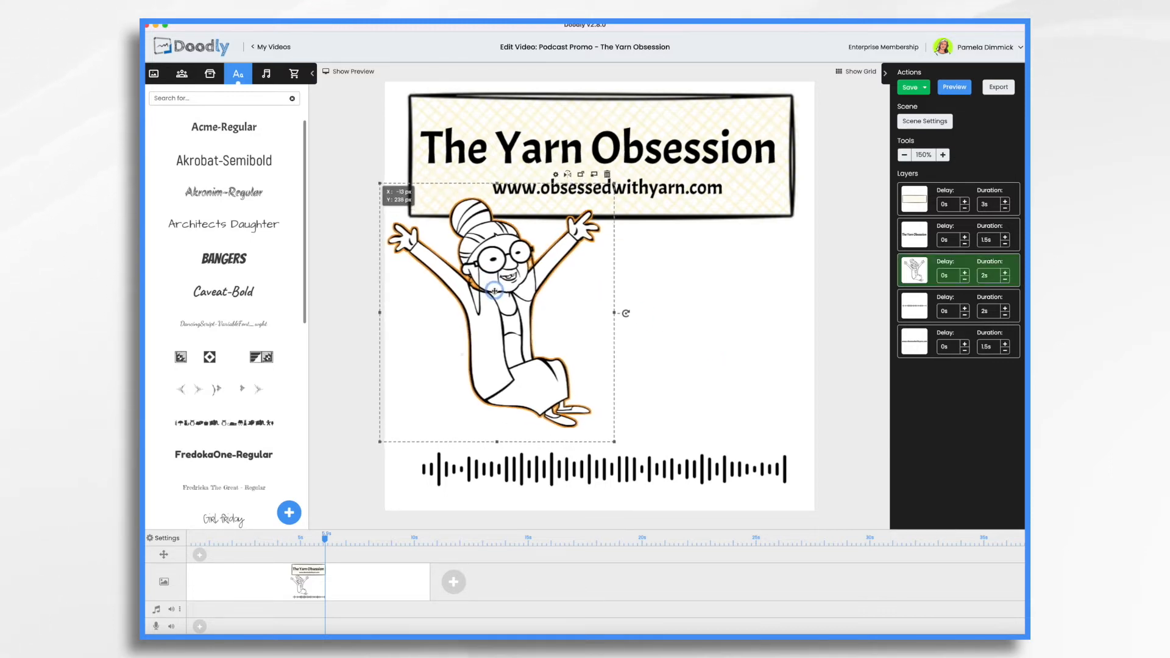
left_click_drag(495, 298, 499, 286)
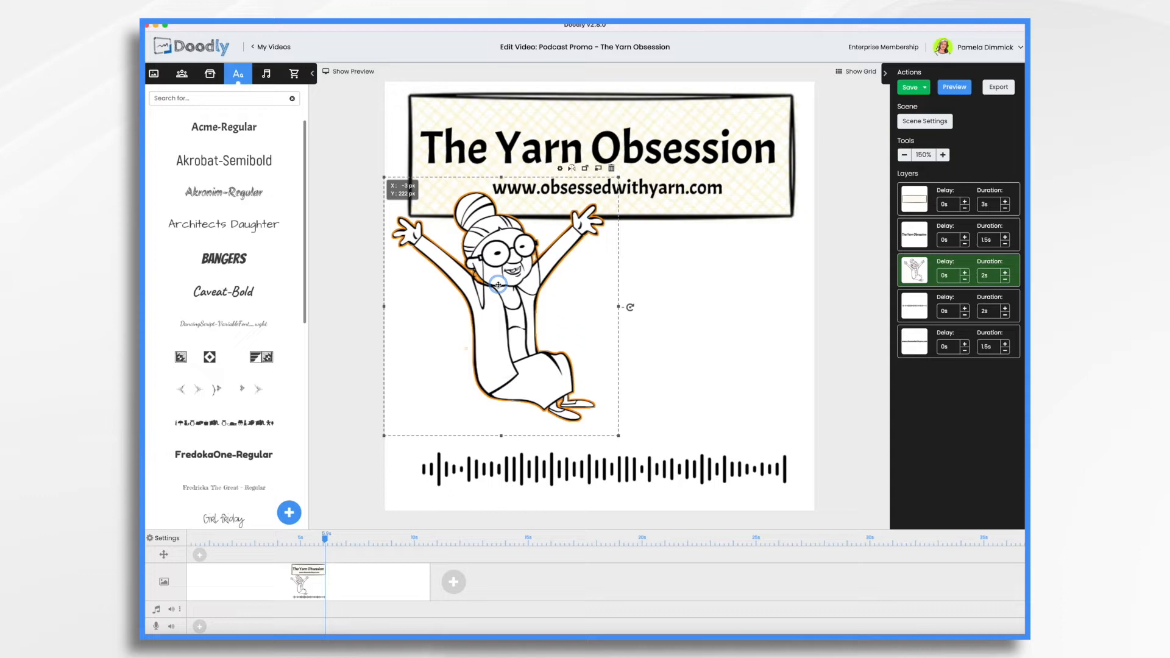
left_click(209, 73)
type("yarn")
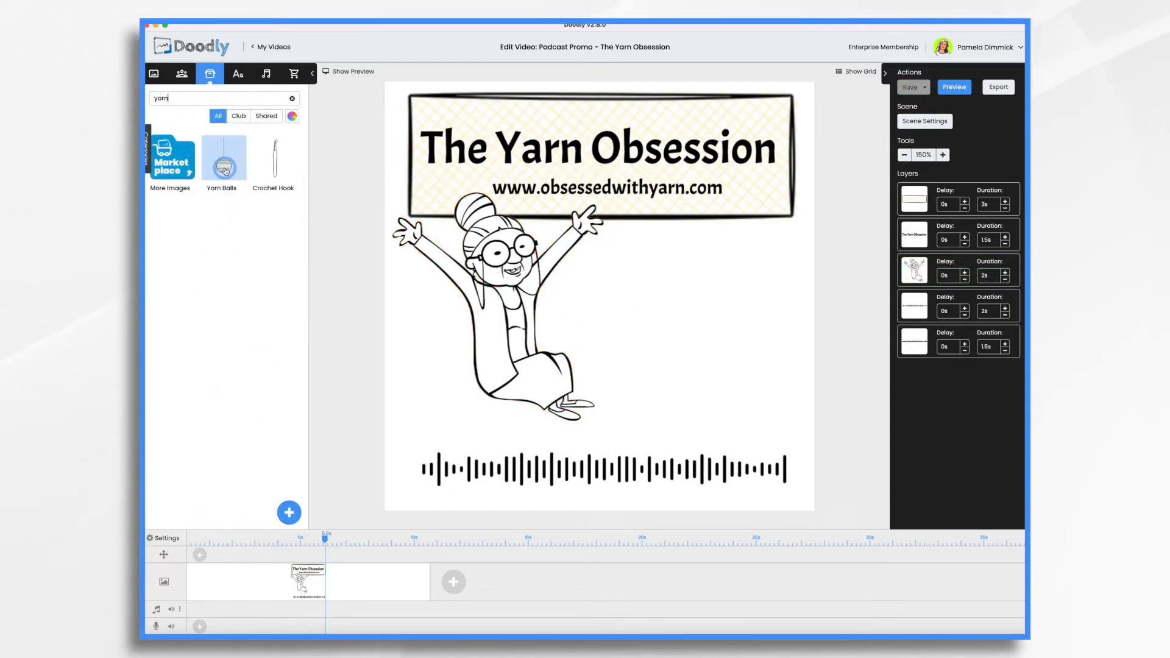
left_click(223, 157)
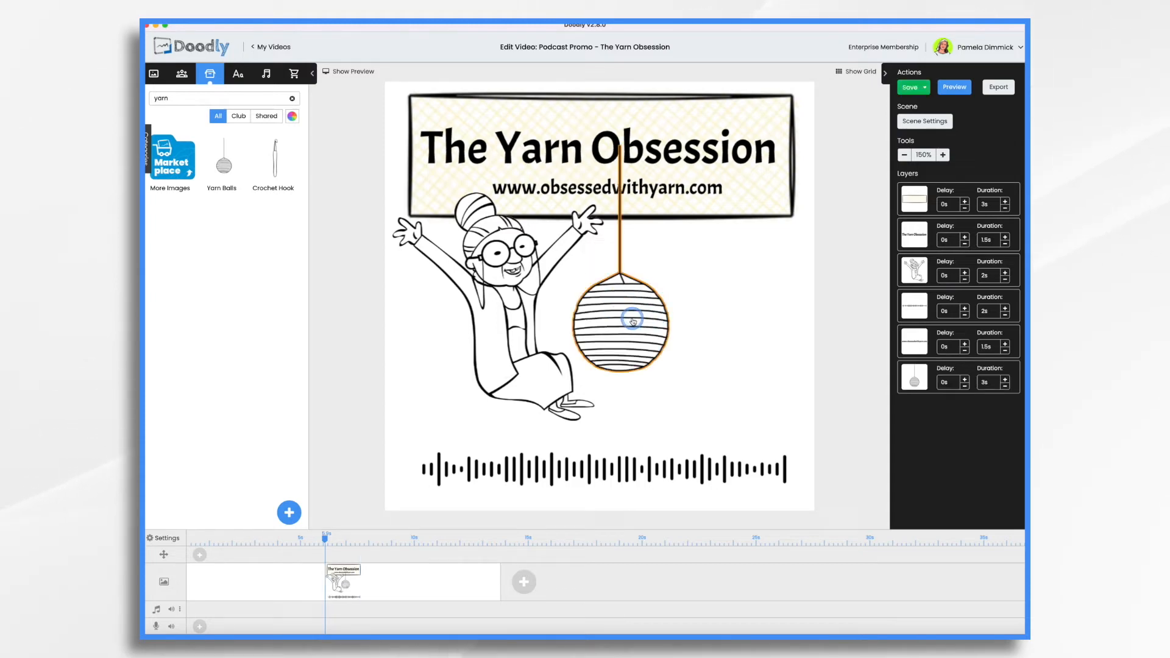
left_click_drag(632, 319, 781, 391)
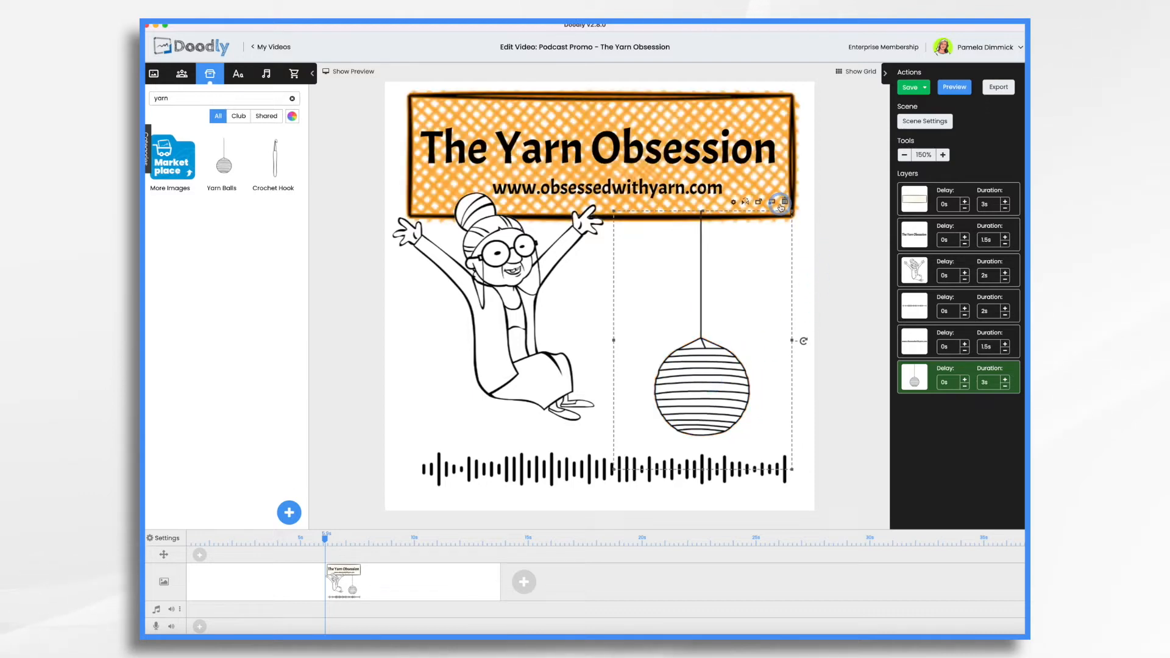
left_click(778, 202)
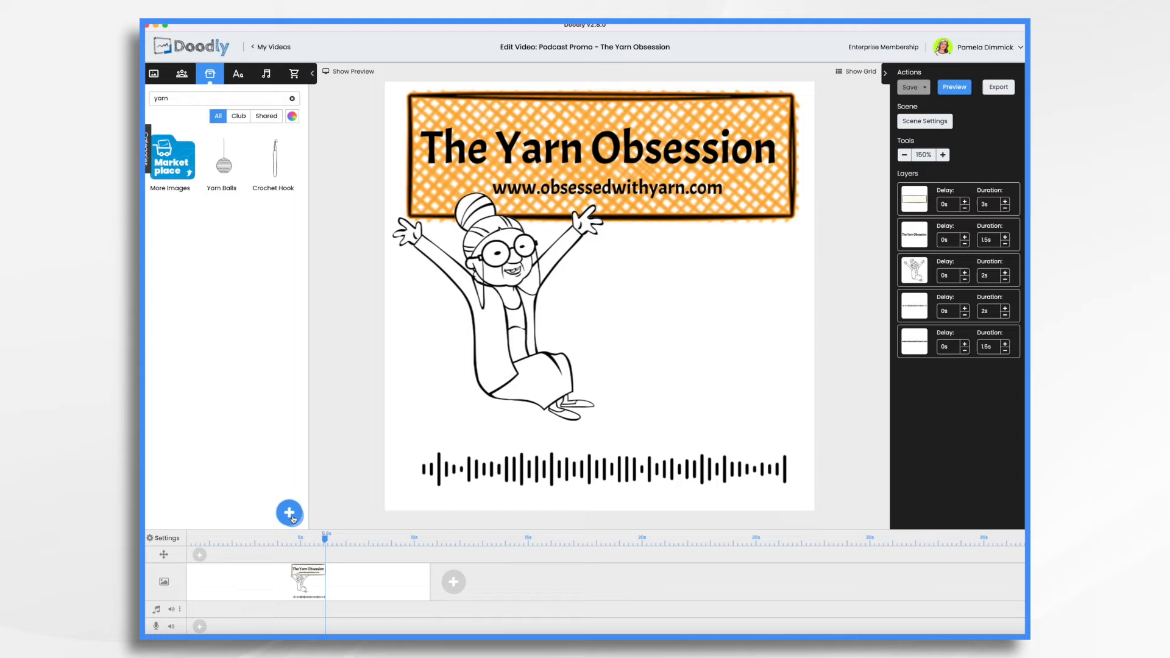
left_click(290, 512)
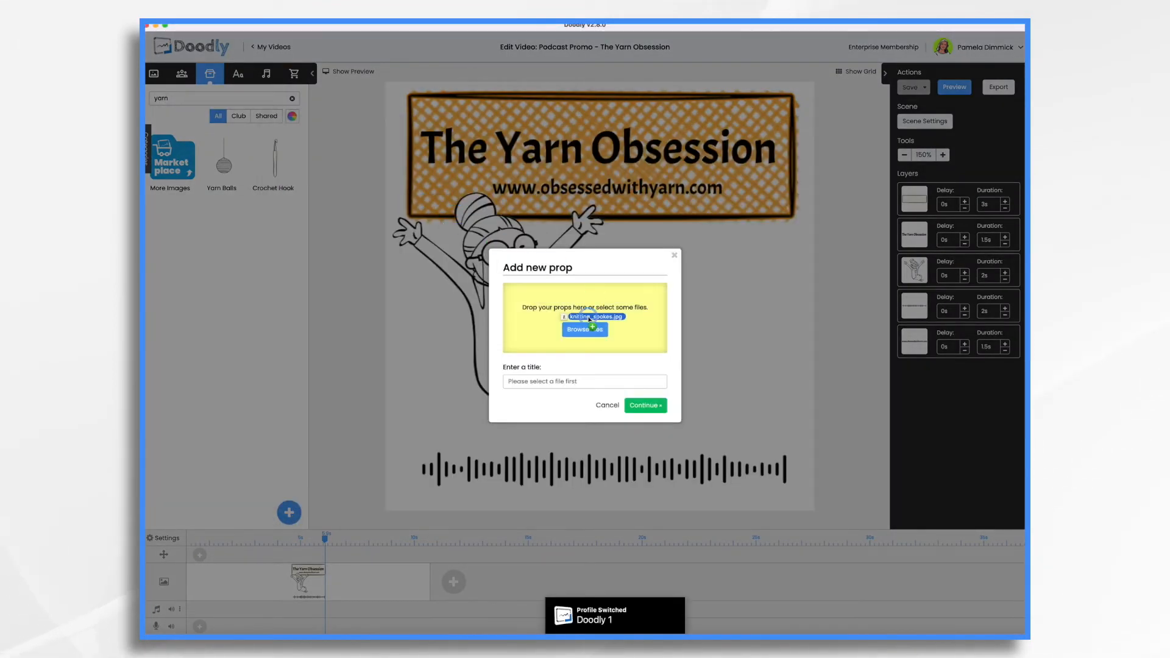
Step: Upload knitting_spokes.jpg as a new prop and continue into its asset editor
left_click(593, 317)
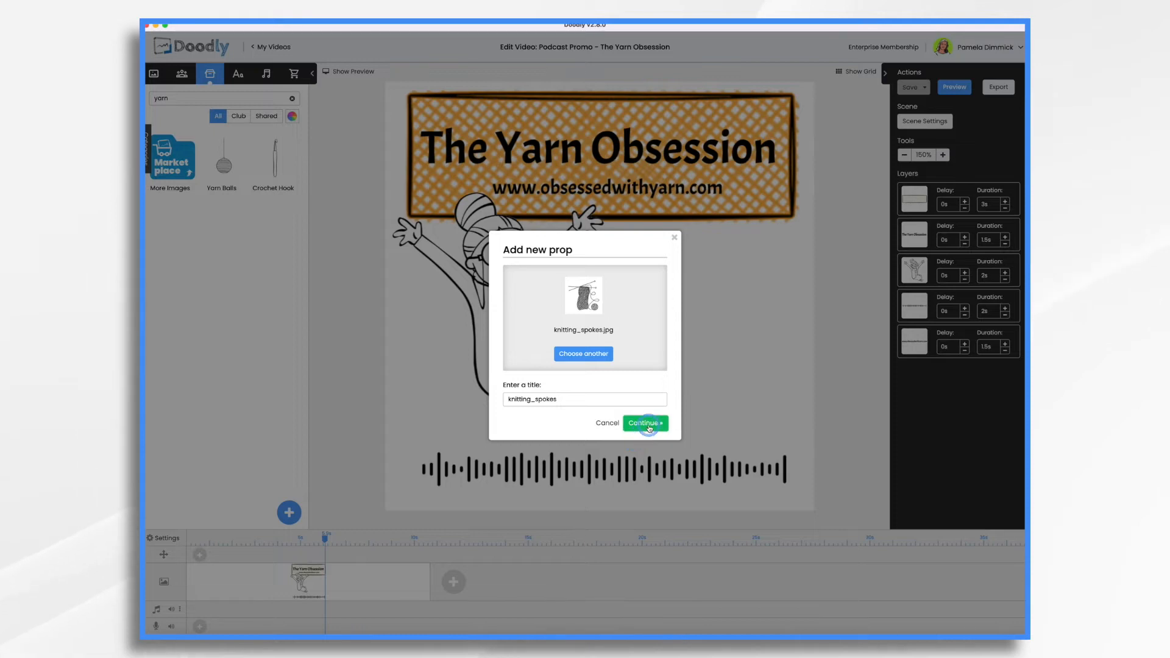
left_click(644, 423)
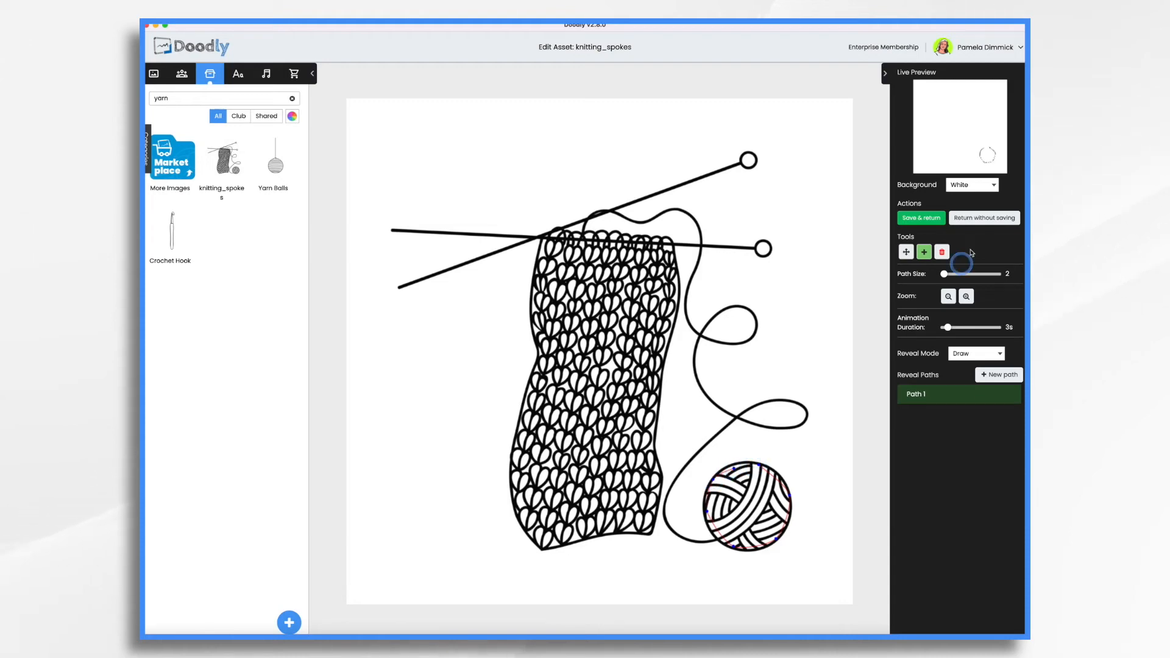
Step: Thicken the reveal stroke for the yarn ball, then trace a thinner second path along the strand
left_click_drag(944, 274, 955, 273)
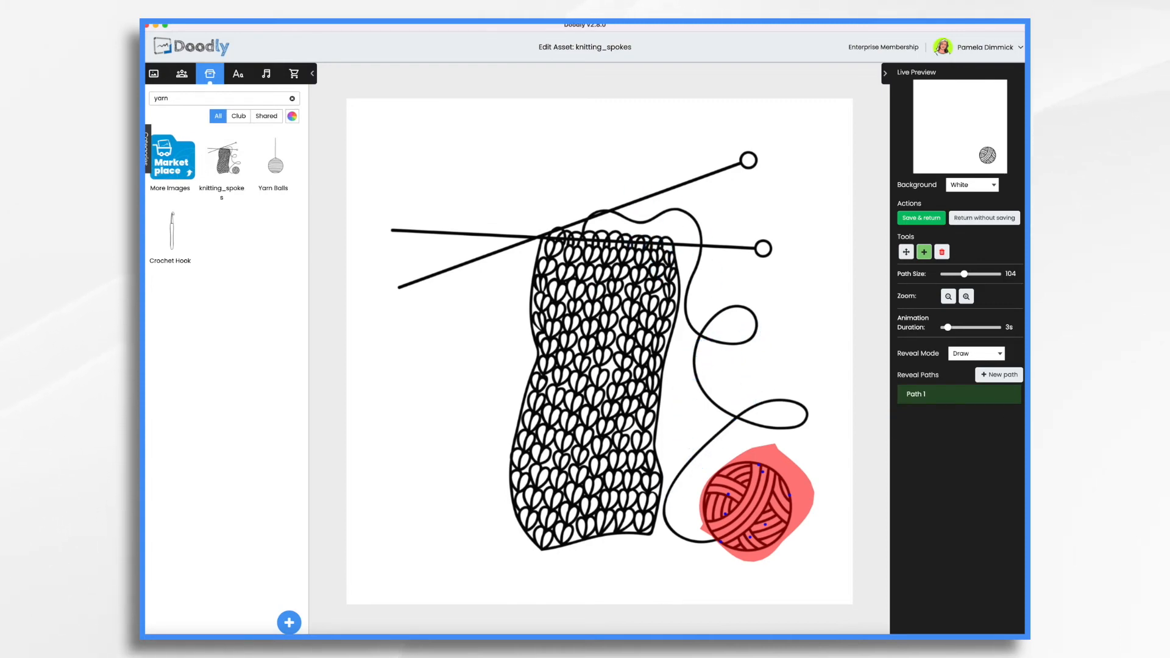
left_click(998, 374)
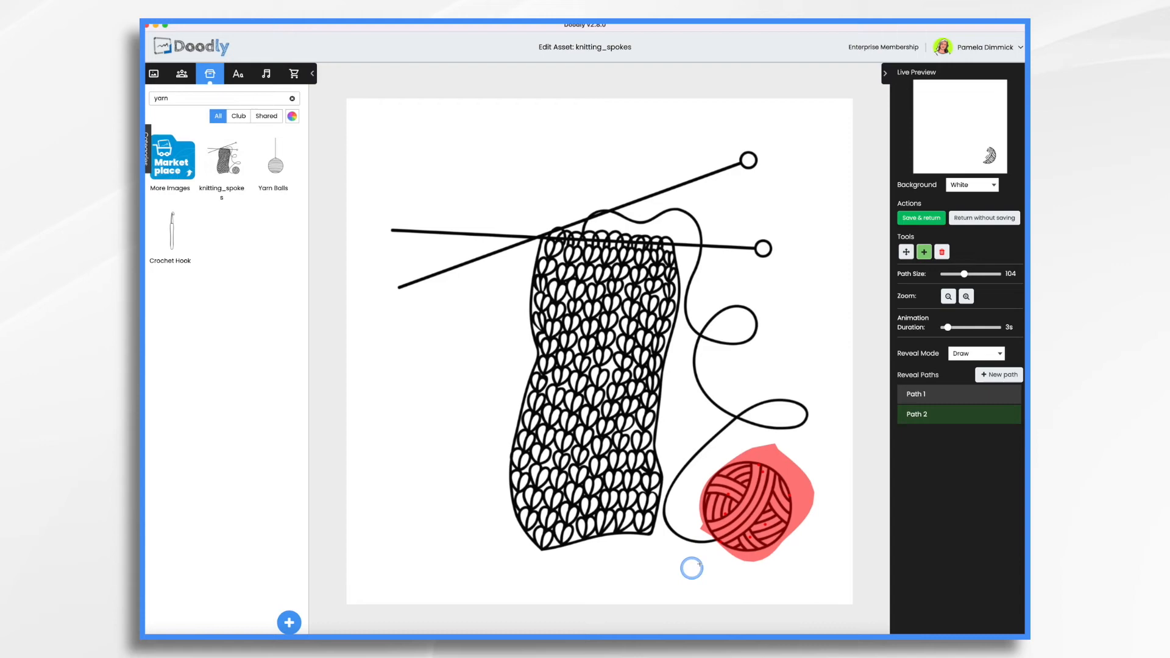
left_click_drag(690, 568, 685, 536)
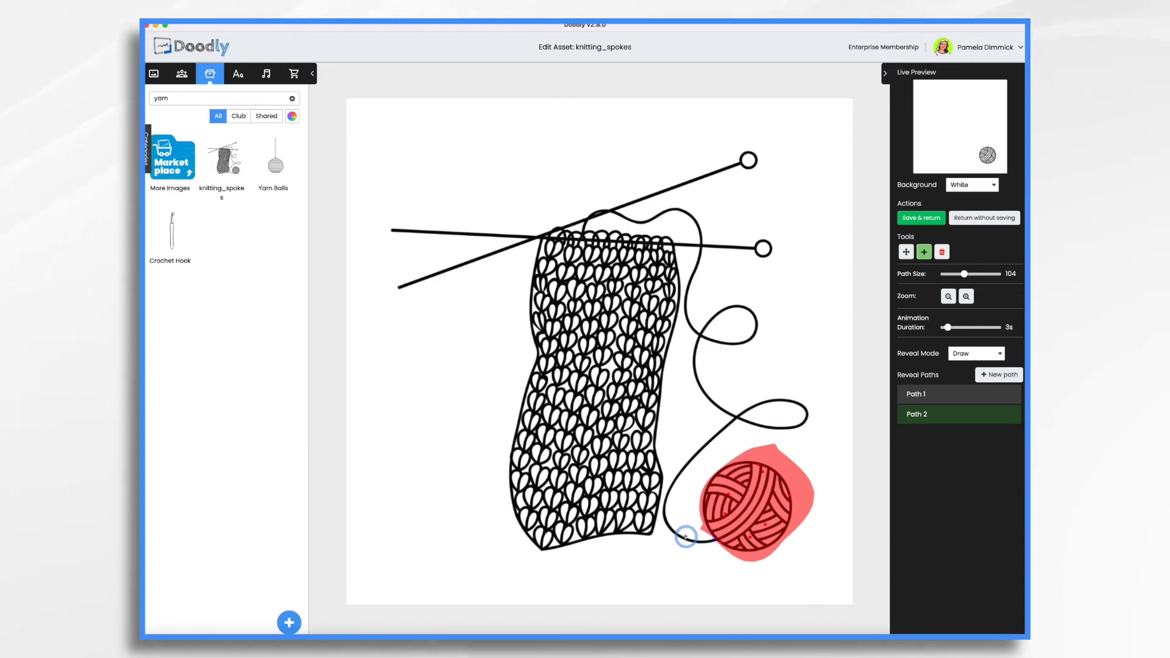
left_click_drag(977, 274, 955, 273)
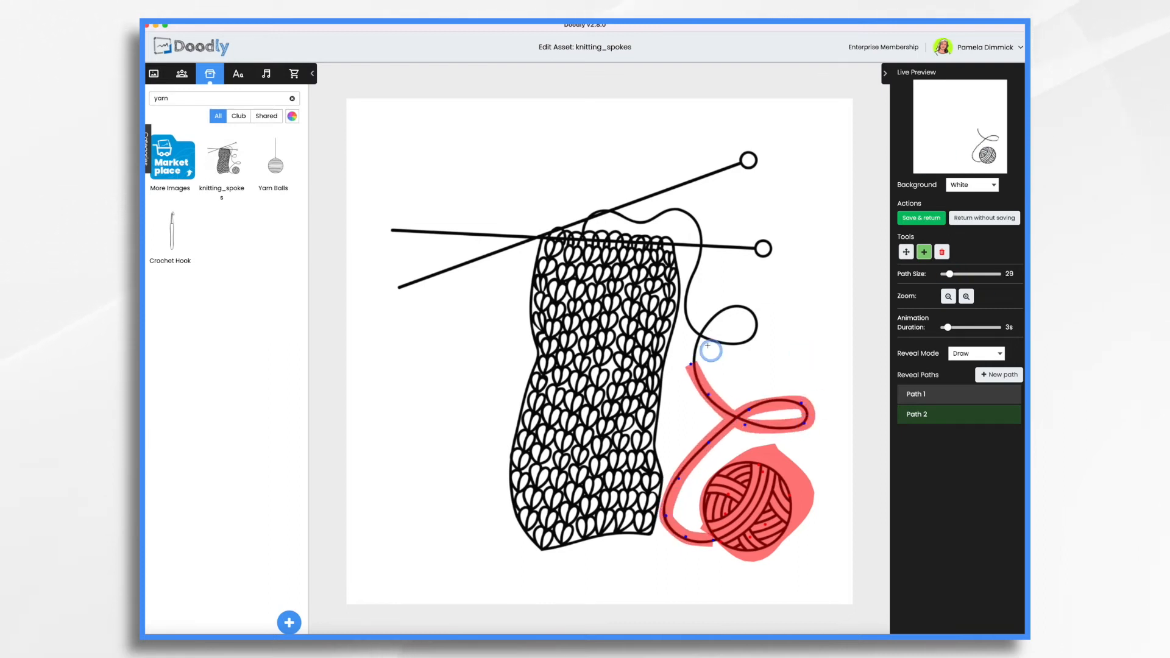
left_click_drag(709, 351, 621, 216)
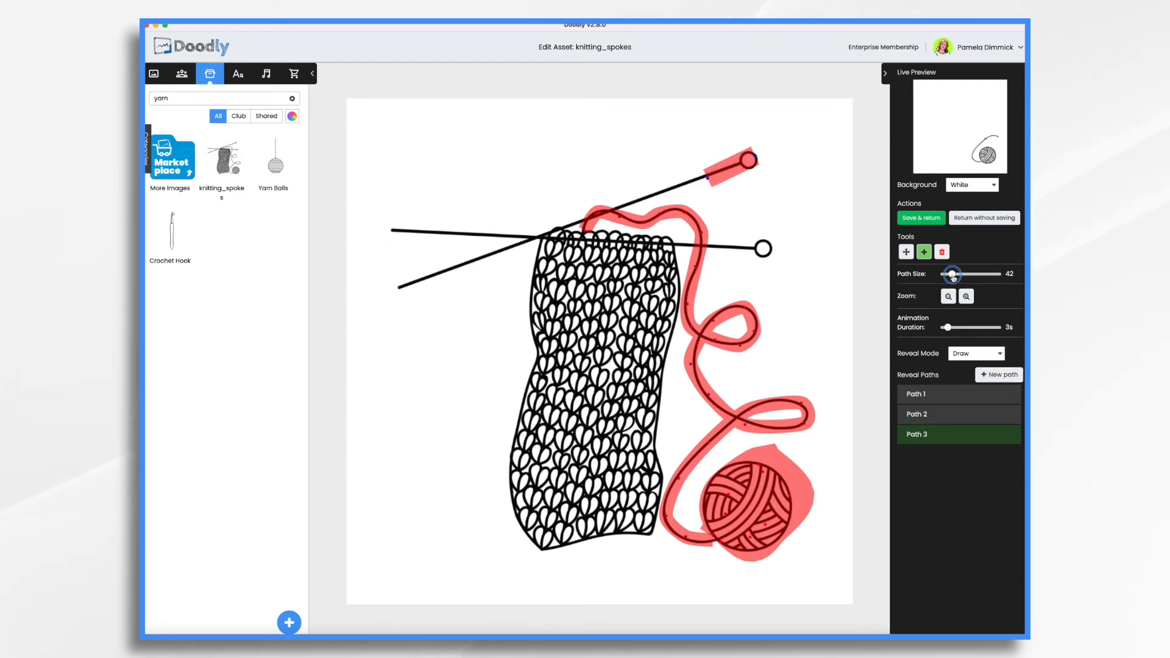
Step: Add reveal paths for the needles and knitted piece, then save back to the scene
left_click(998, 374)
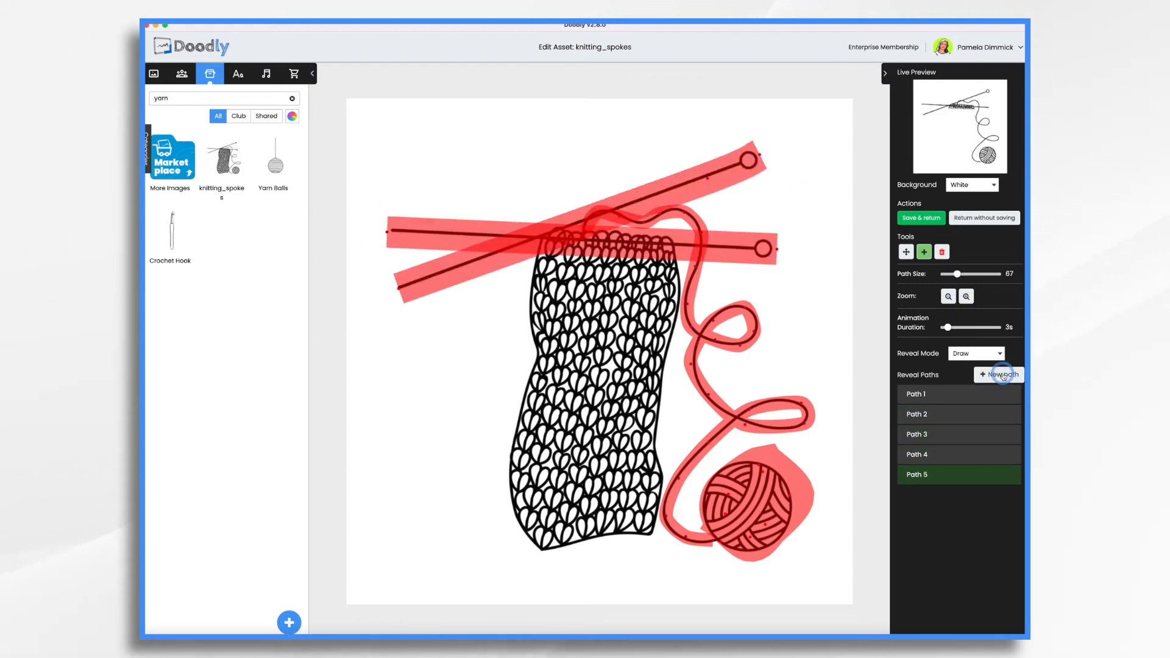
left_click(998, 375)
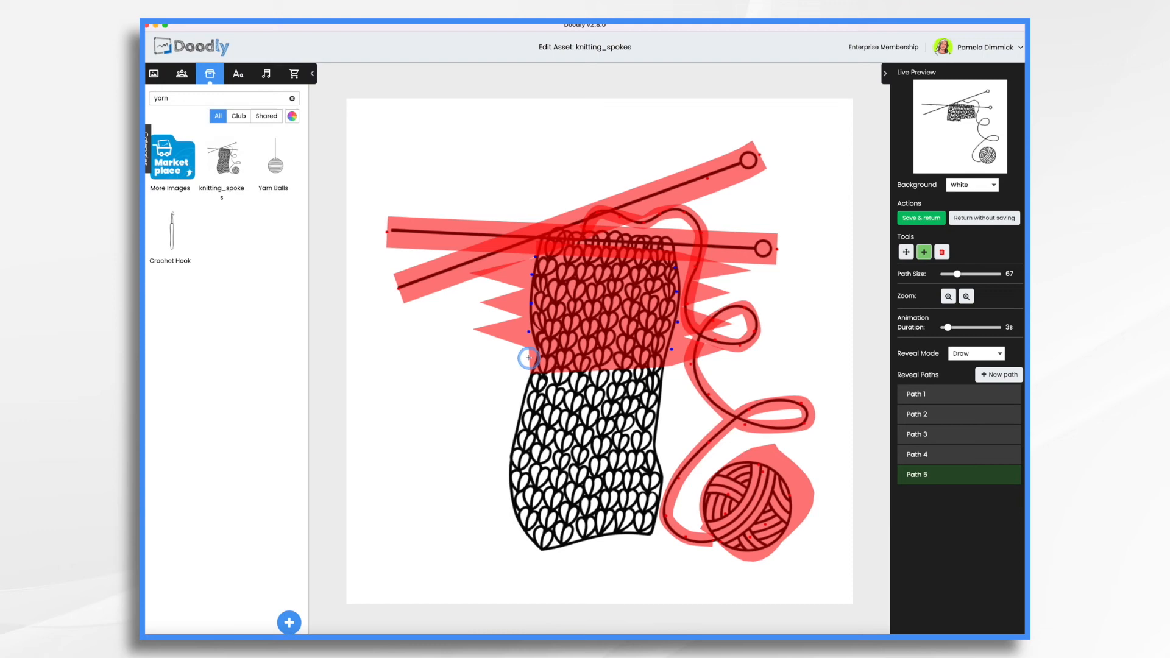
left_click_drag(528, 358, 511, 525)
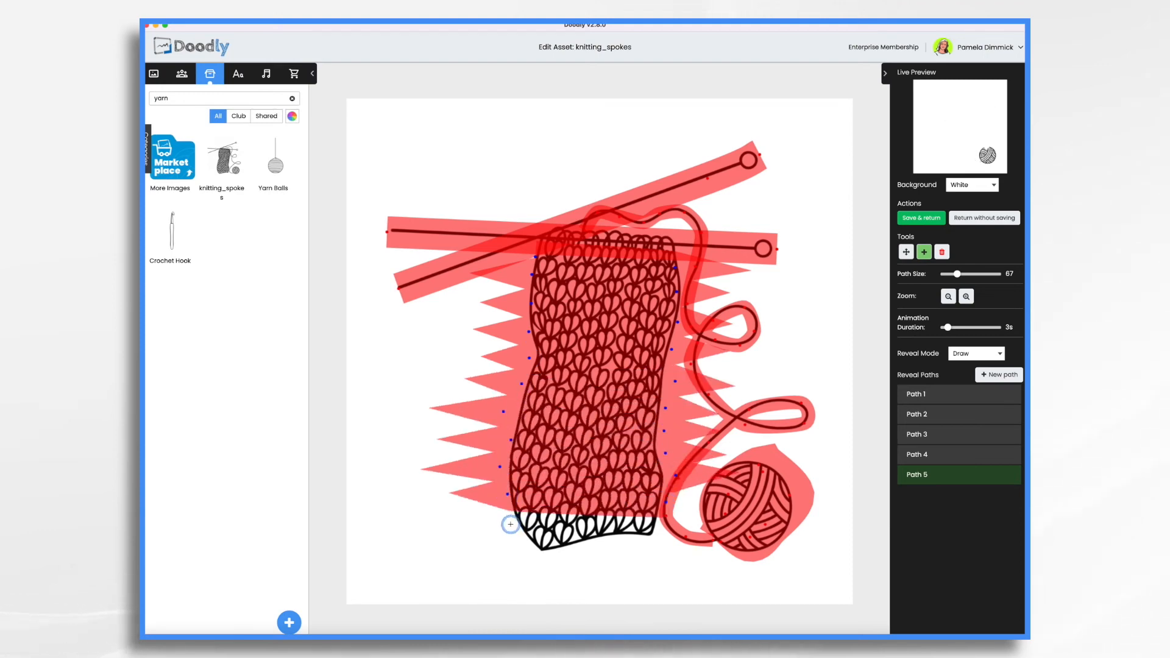
left_click(920, 218)
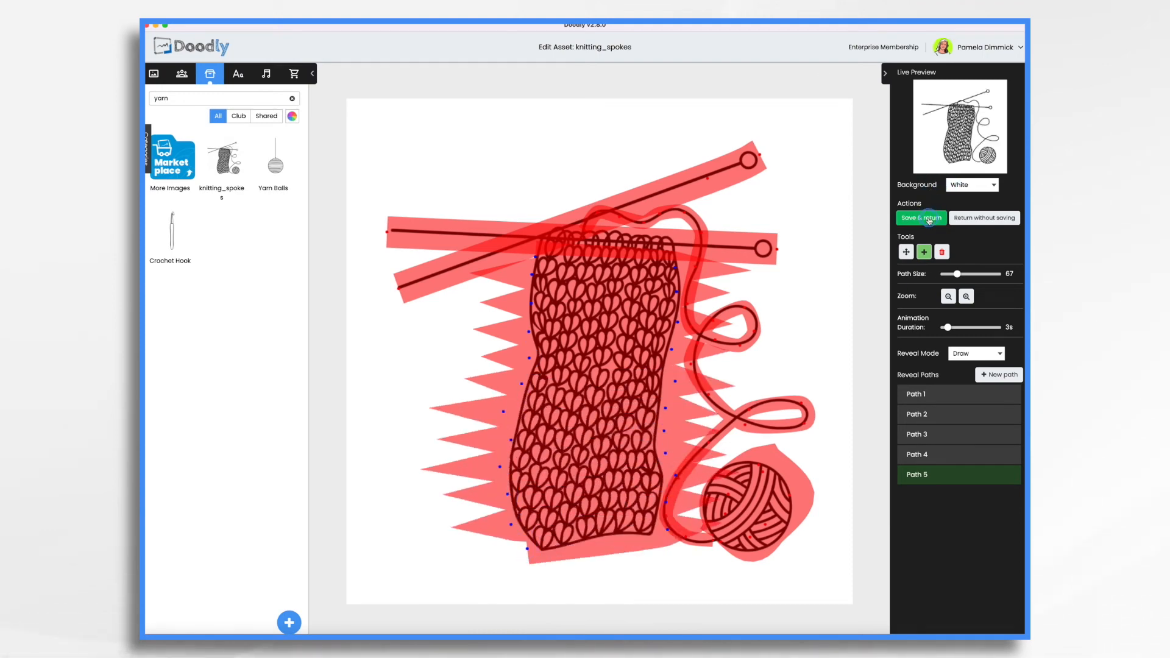
left_click(919, 217)
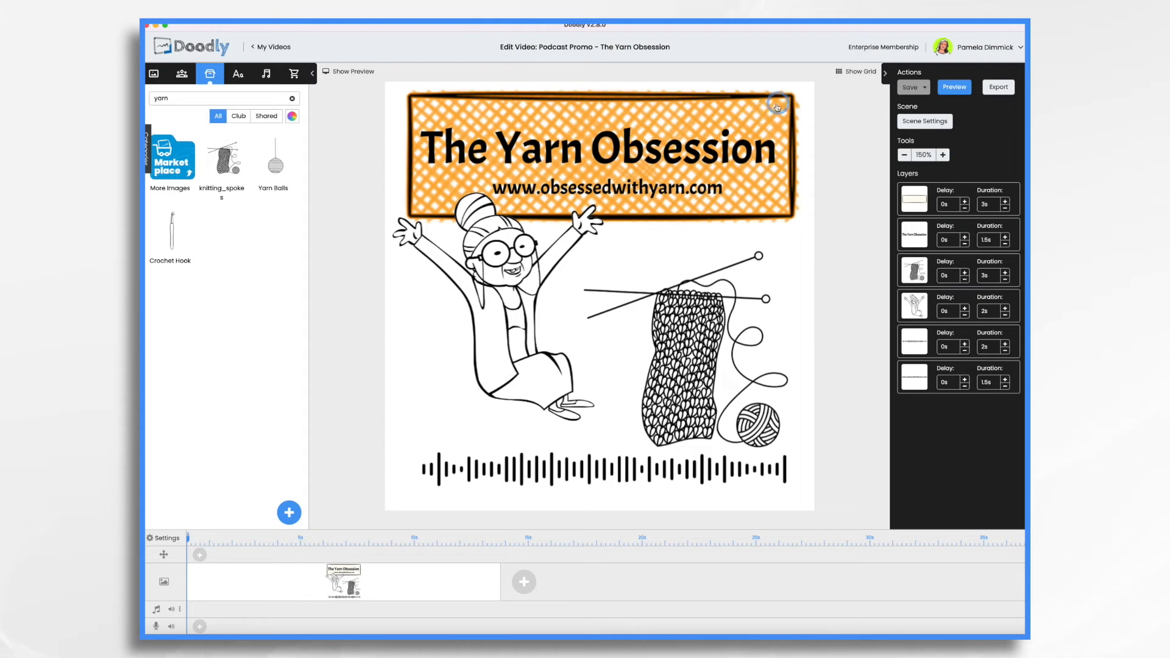
Step: Set the hatched title banner's Reveal Mode to Fade and save it back into the scene
left_click(599, 150)
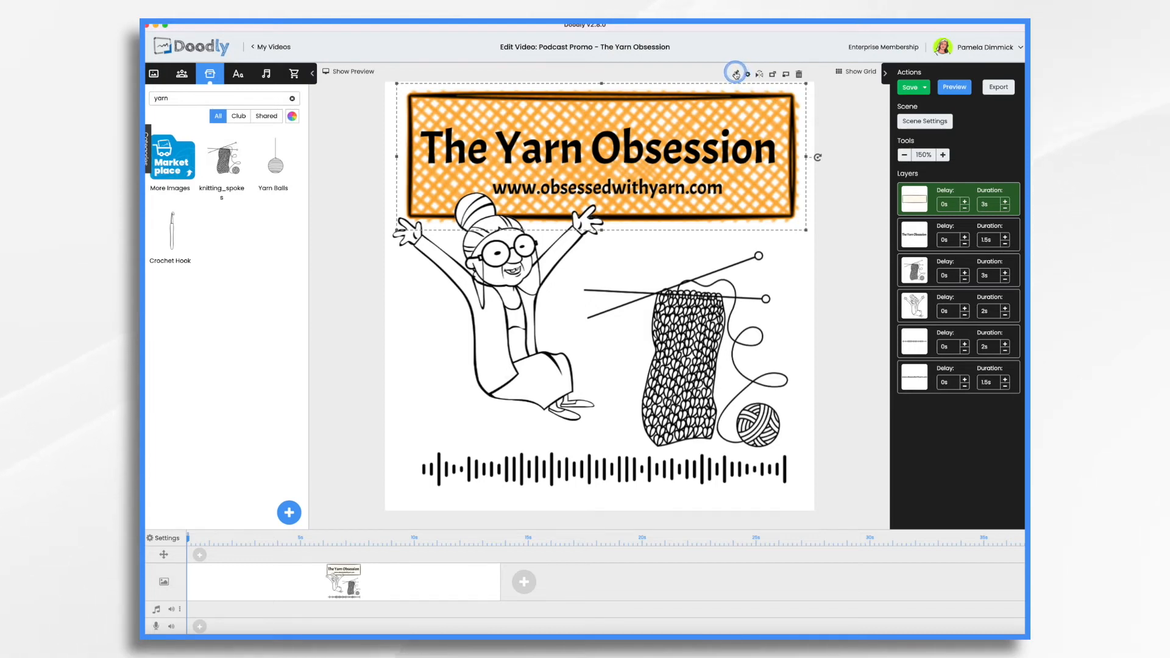
left_click(735, 74)
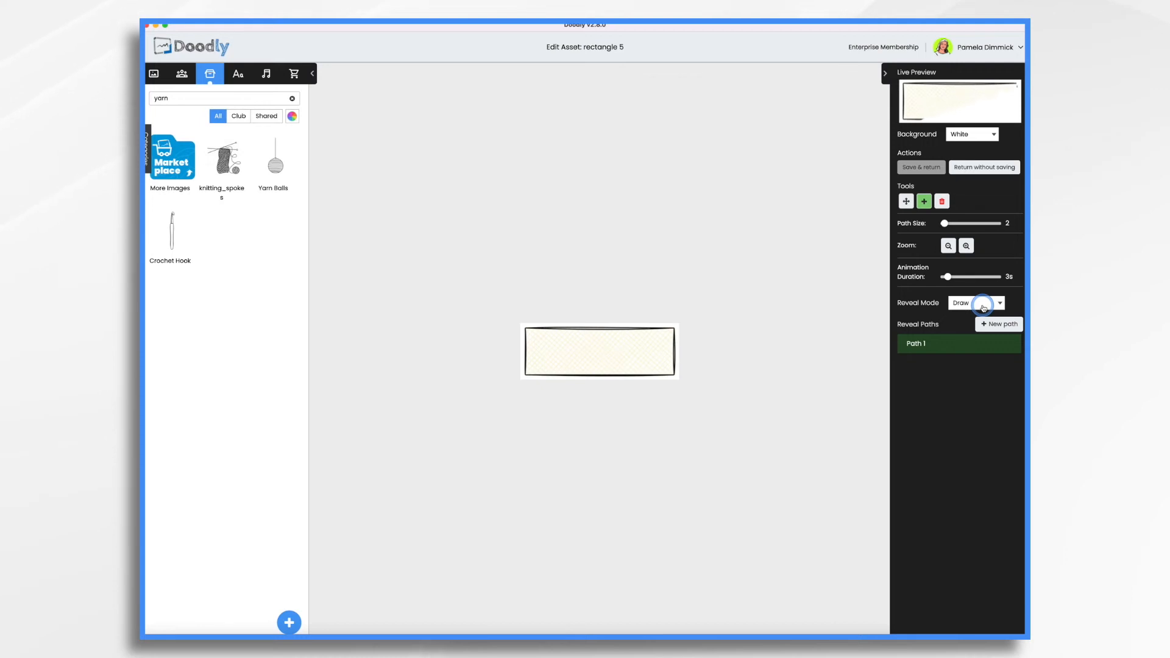
left_click(976, 302)
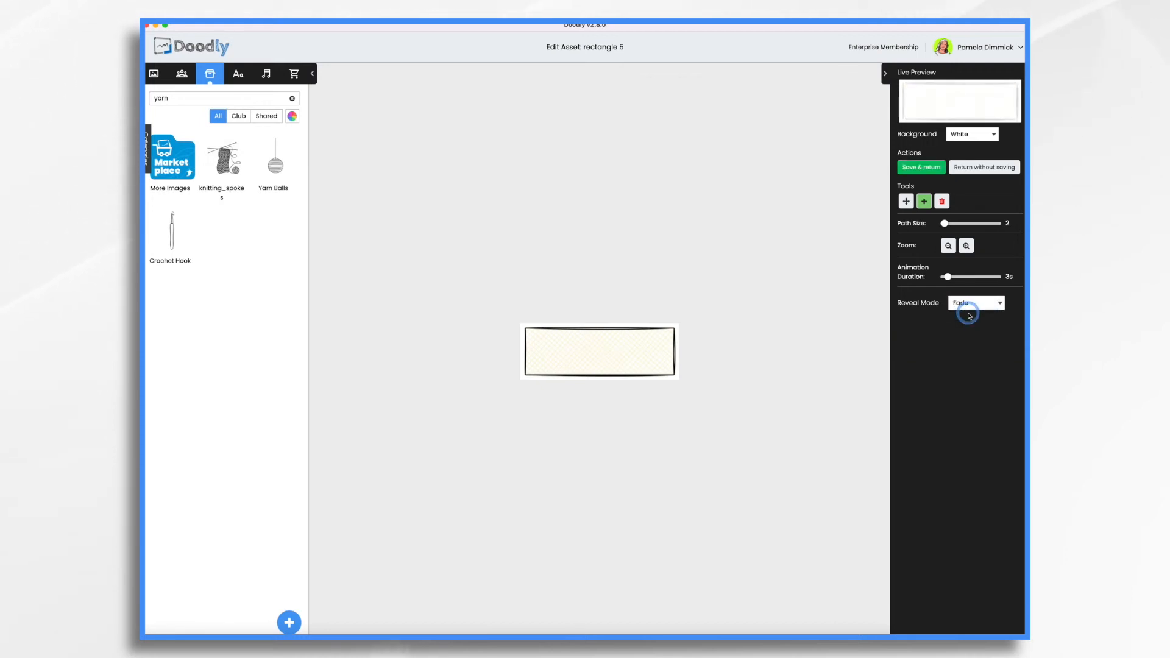
left_click(920, 167)
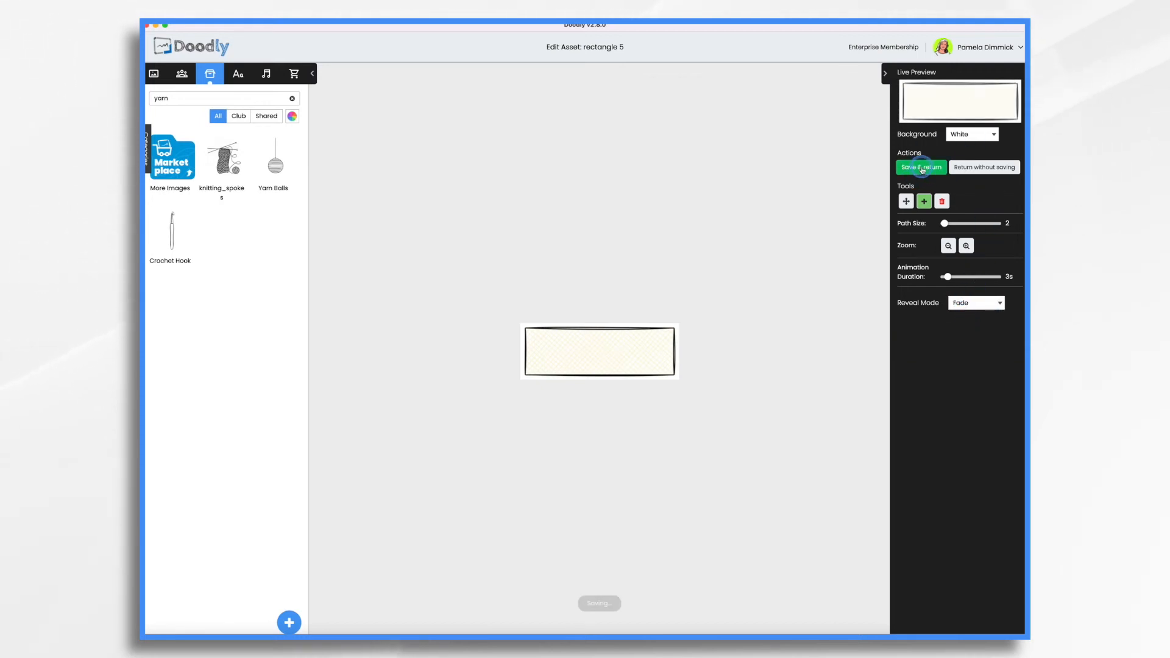
left_click(920, 166)
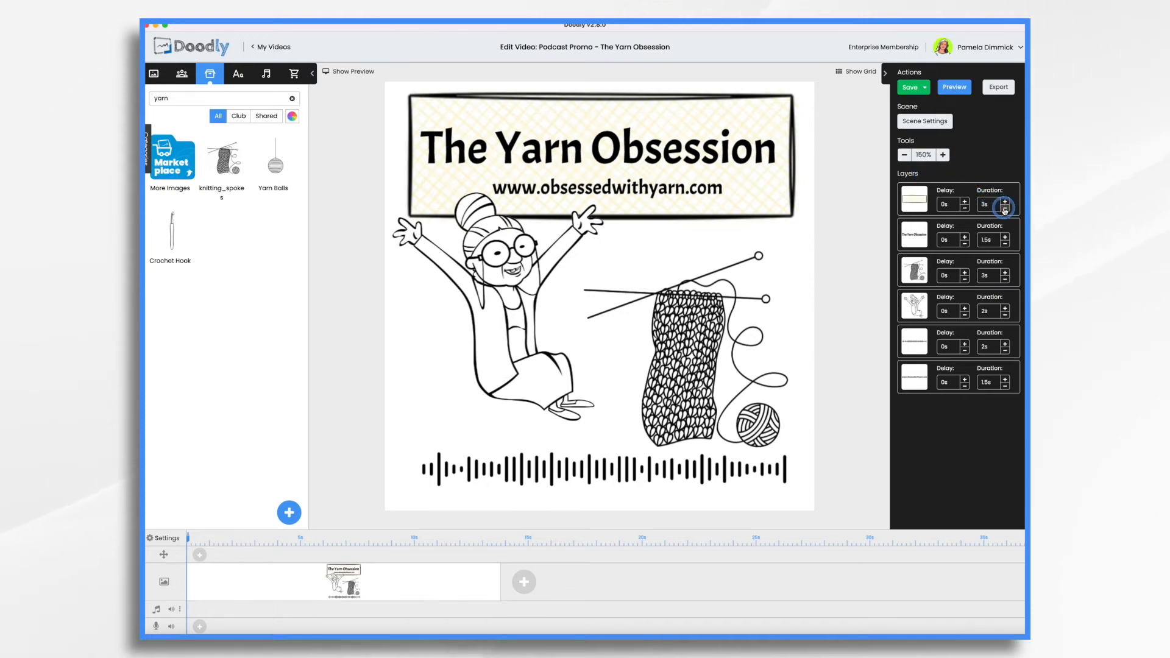
Step: Shorten banner to 1s and title to 1.5s, move website text third, retime knitting prop
left_click(1004, 207)
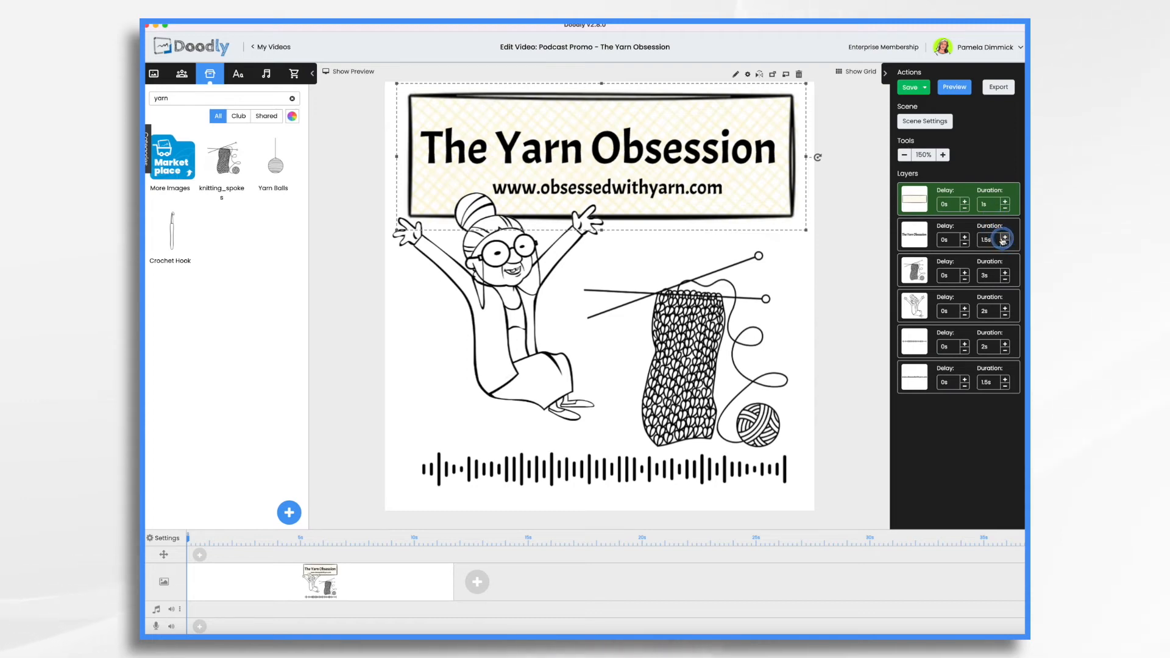
left_click(1004, 236)
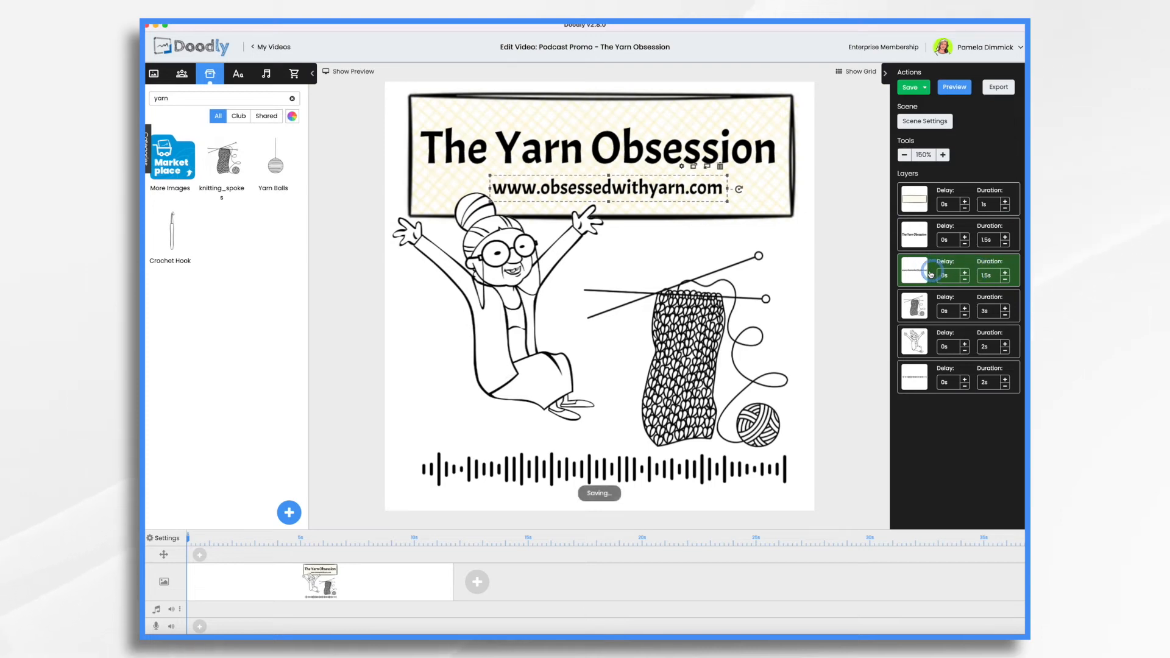
left_click(910, 87)
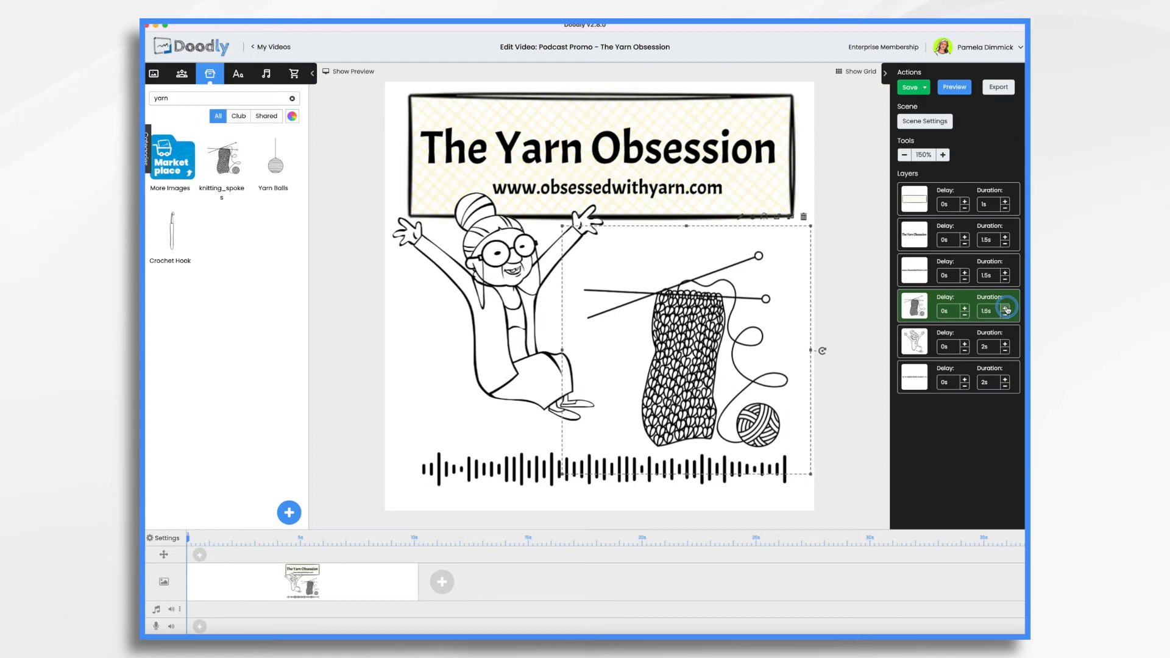
left_click(1006, 306)
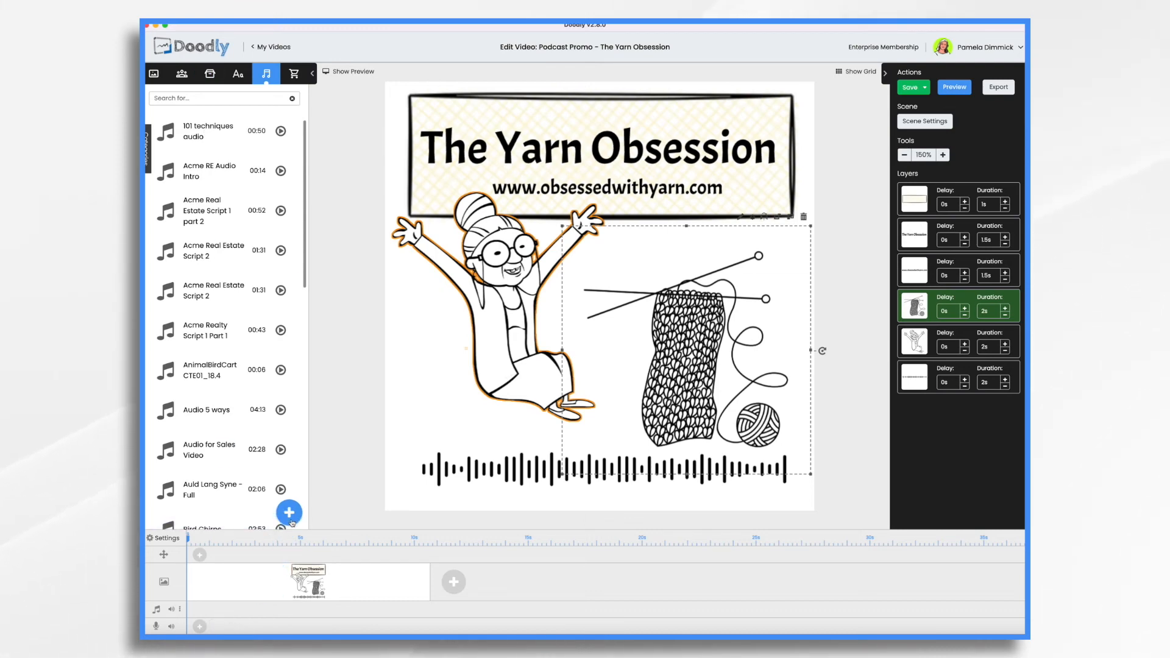
Step: Upload the 21-second Yarn Obsession Voiceover onto the audio track
left_click(289, 512)
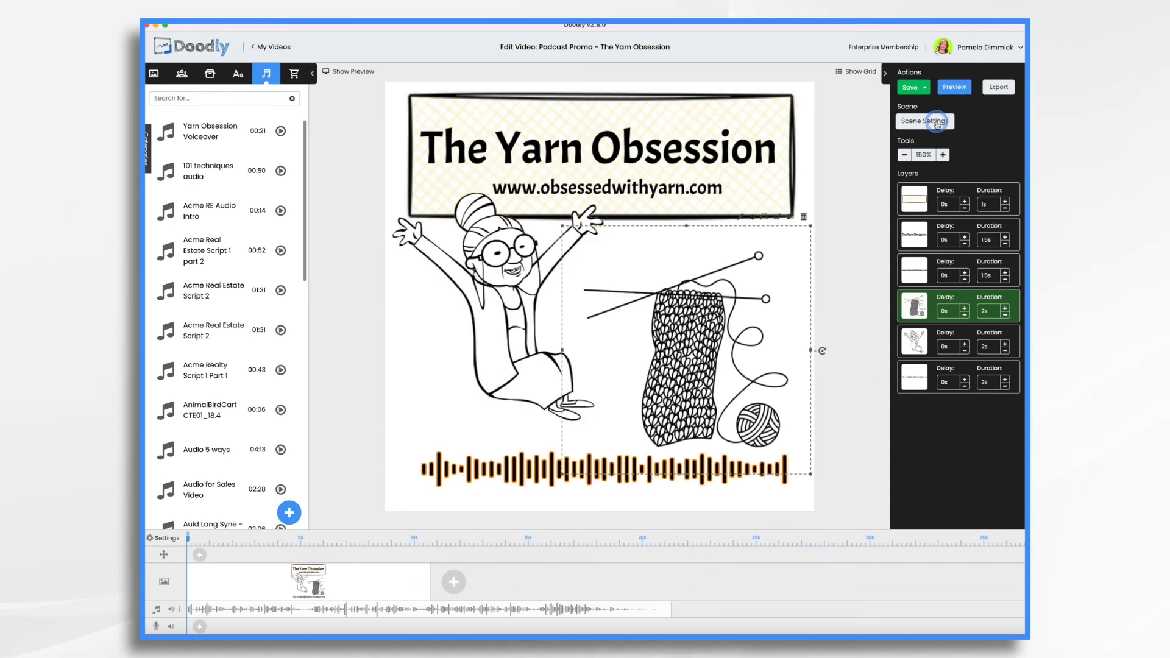
left_click(924, 121)
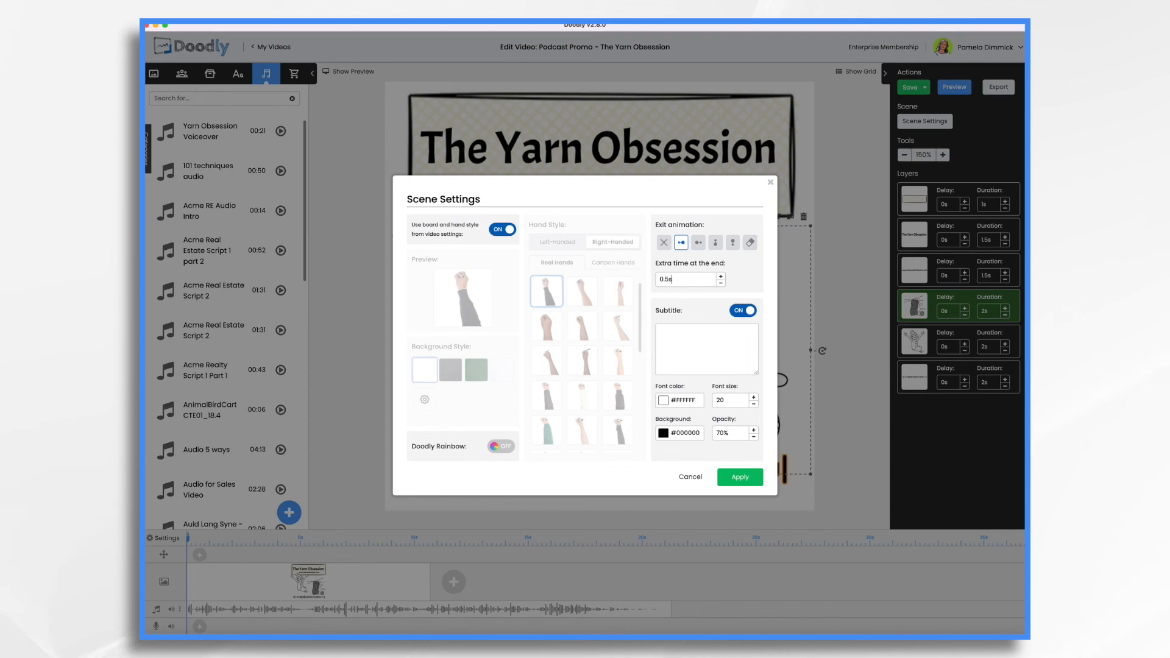
Step: Apply scene settings stretching the scene to the voiceover's length, then start a preview
left_click(739, 477)
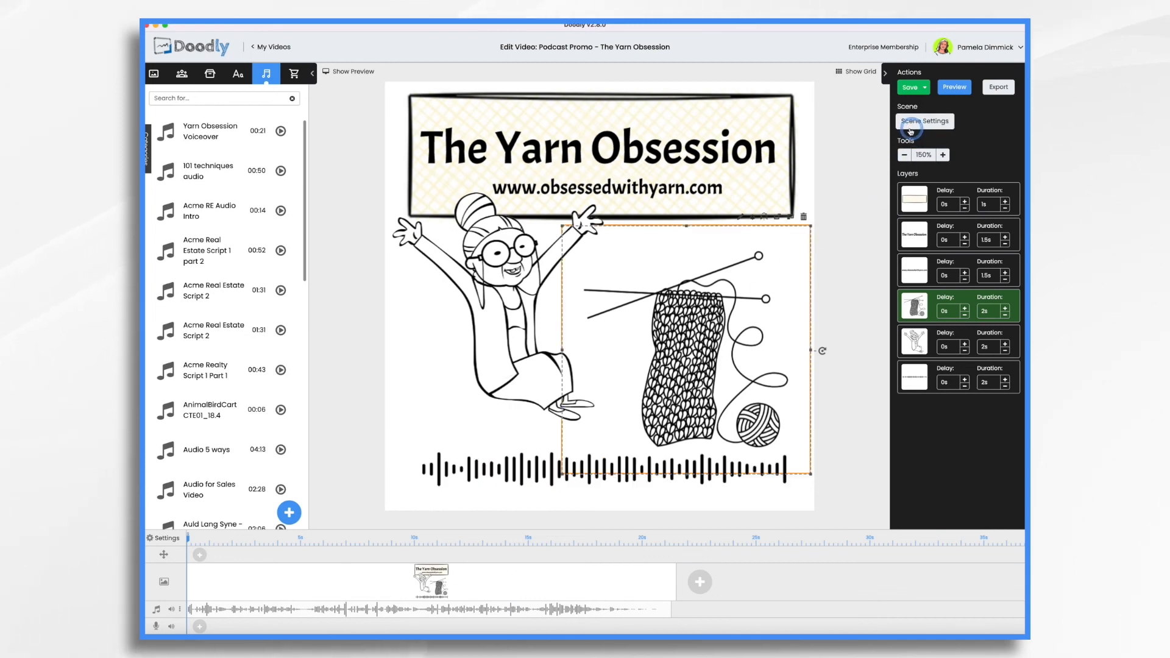
left_click(953, 87)
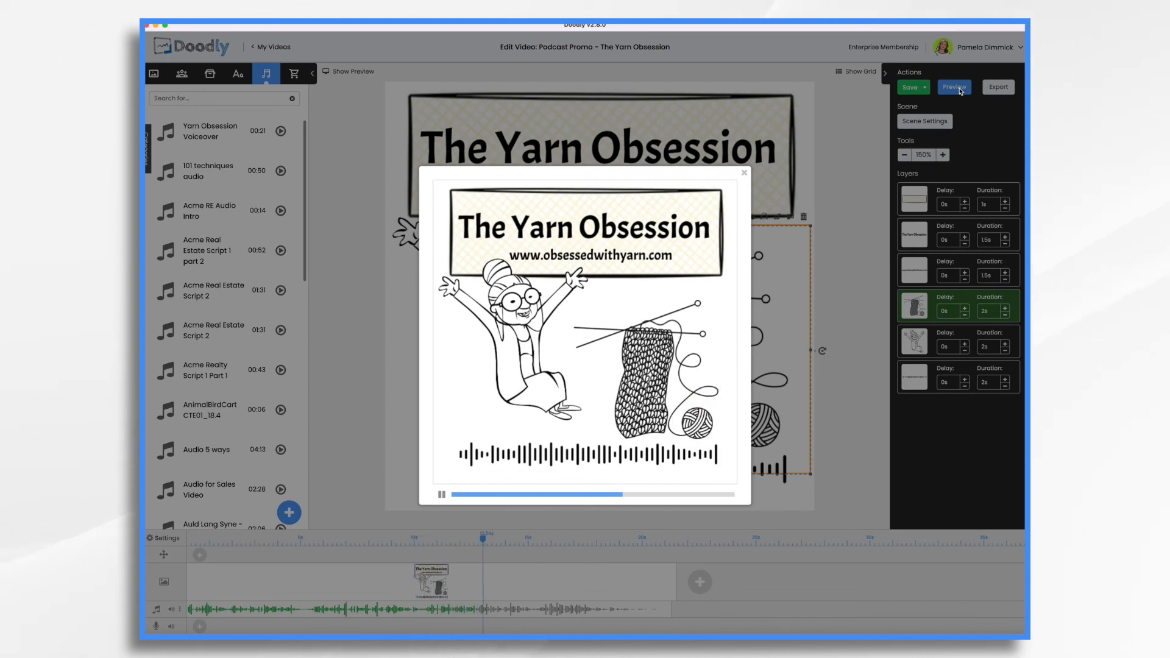
Step: Play the Podcast Promo preview with voiceover to the end, then stop playback
left_click(909, 88)
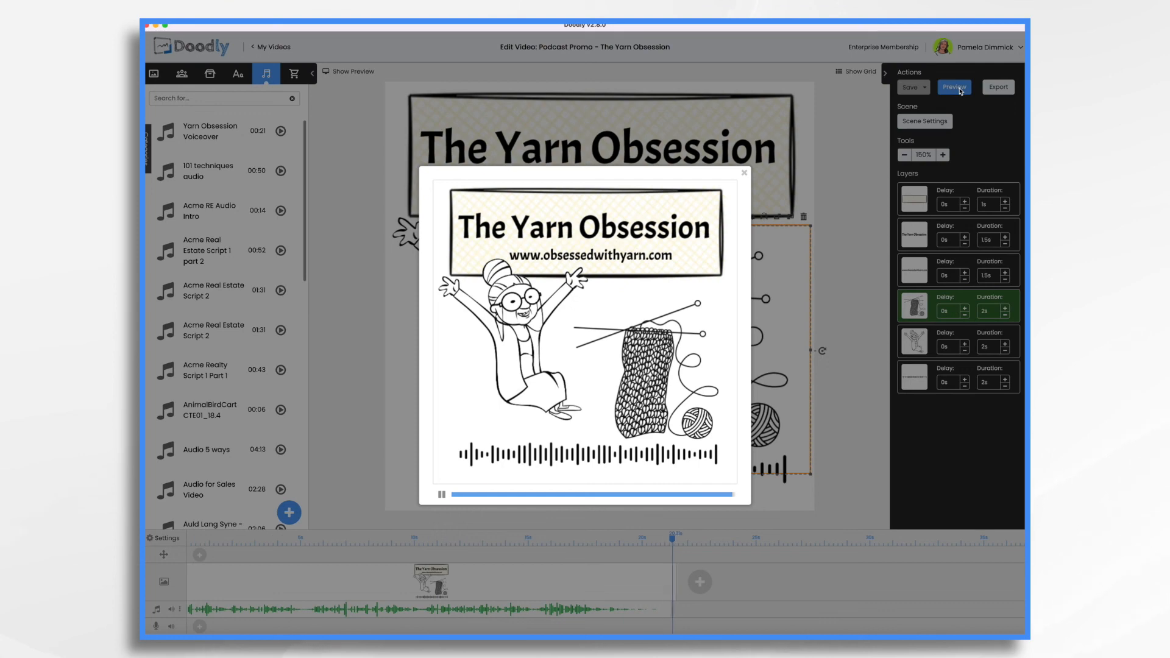
left_click(440, 494)
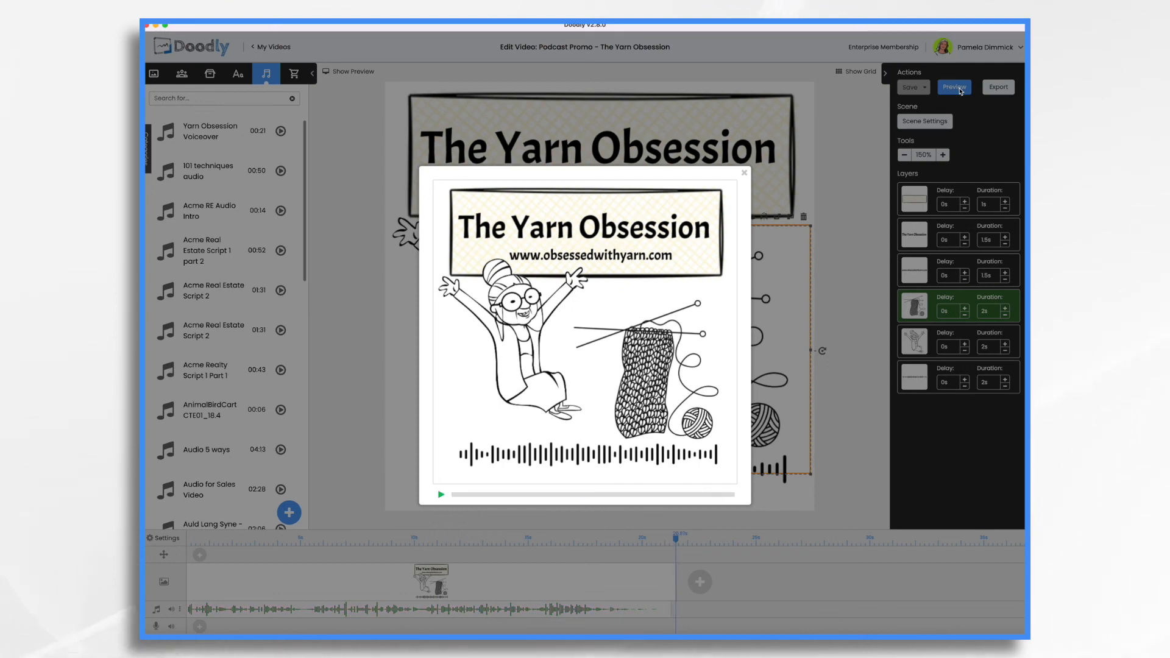